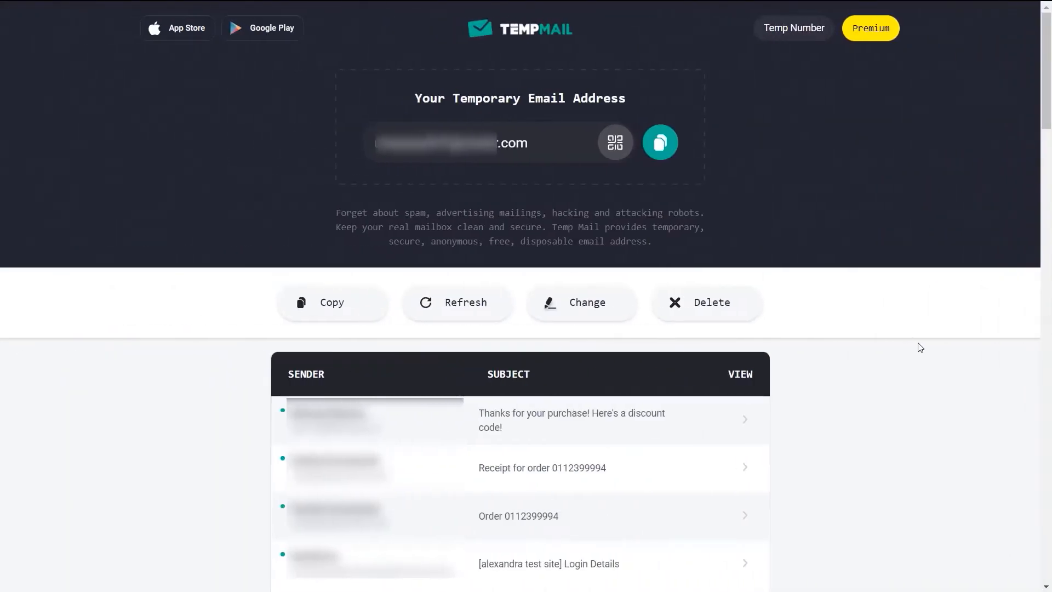
Switch from the Temp Mail inbox to the WordPress Thrive Apprentice Courses tab.
click(571, 419)
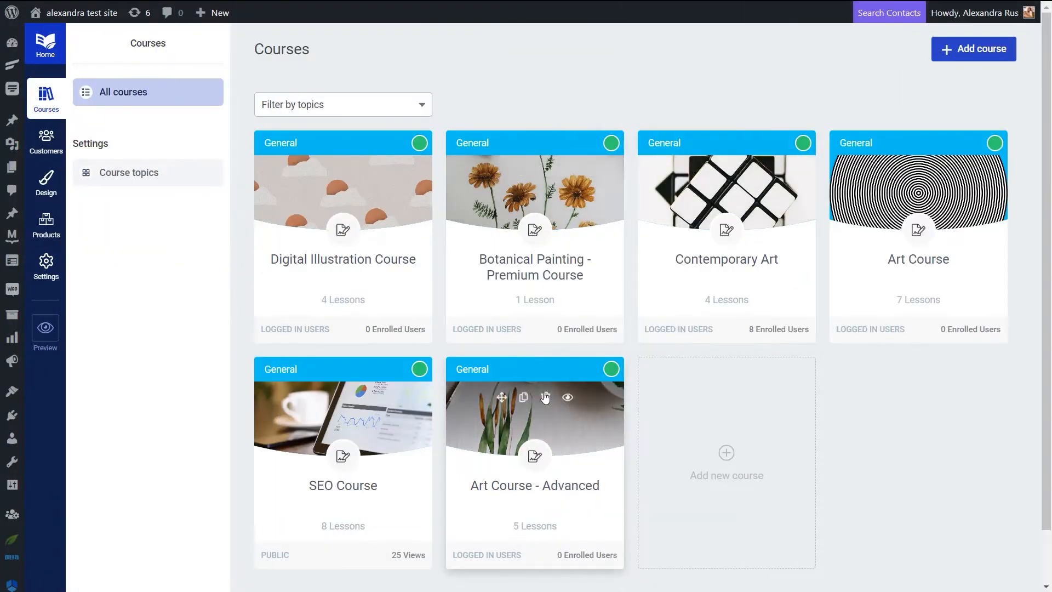
mouse_move(546, 398)
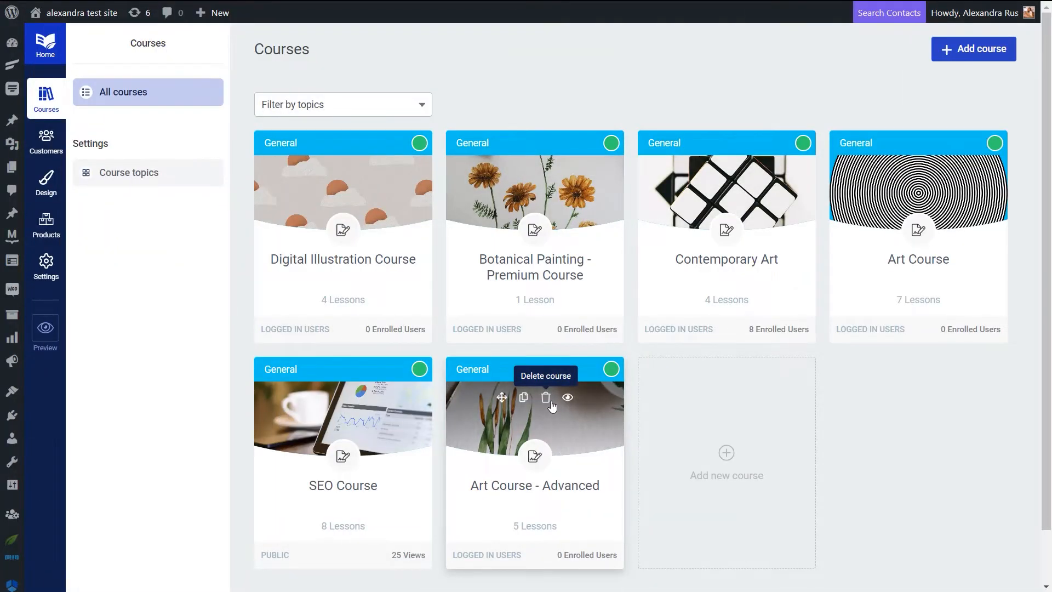
mouse_move(566, 396)
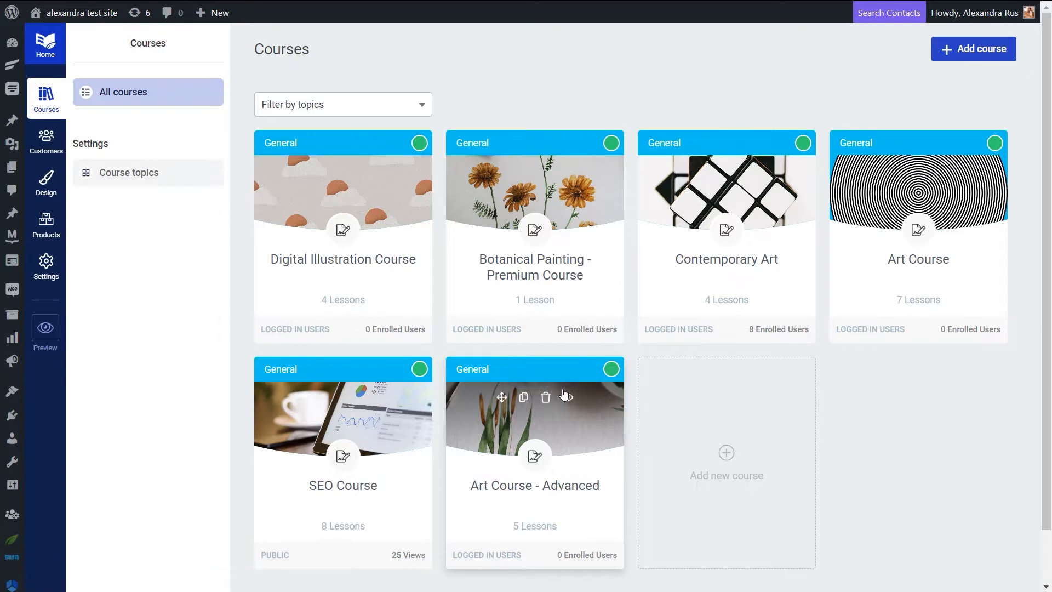
mouse_move(845, 473)
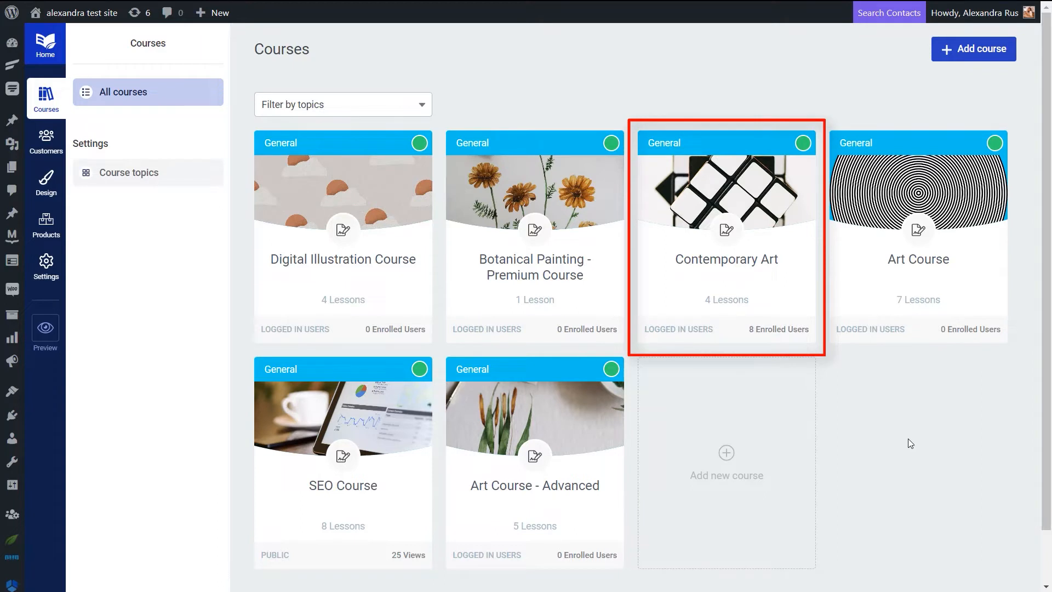
click(725, 228)
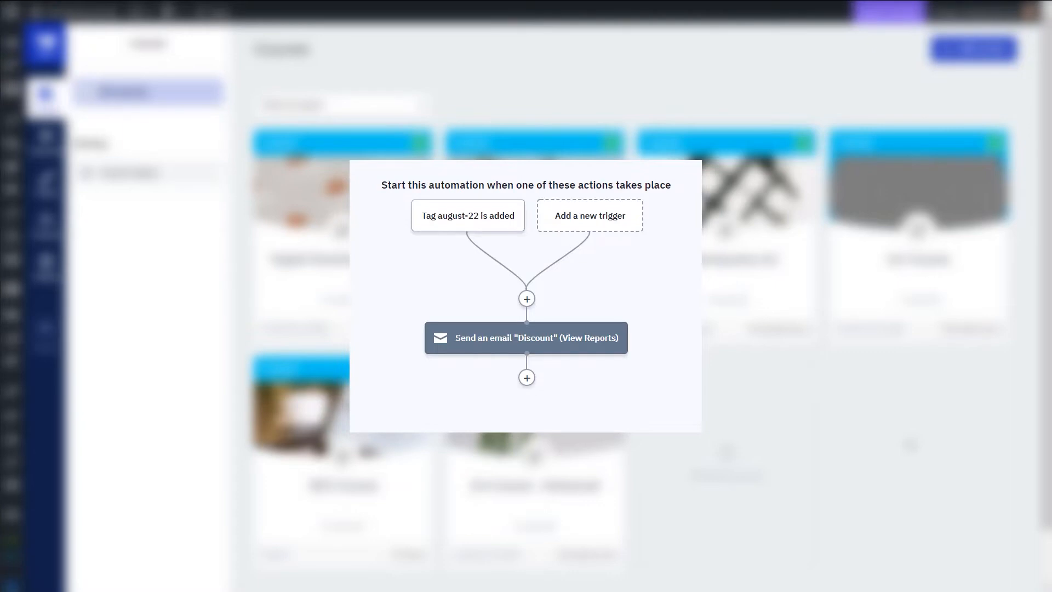
Leave the ActiveCampaign august-22 → Discount email diagram for the six-course overview.
click(468, 215)
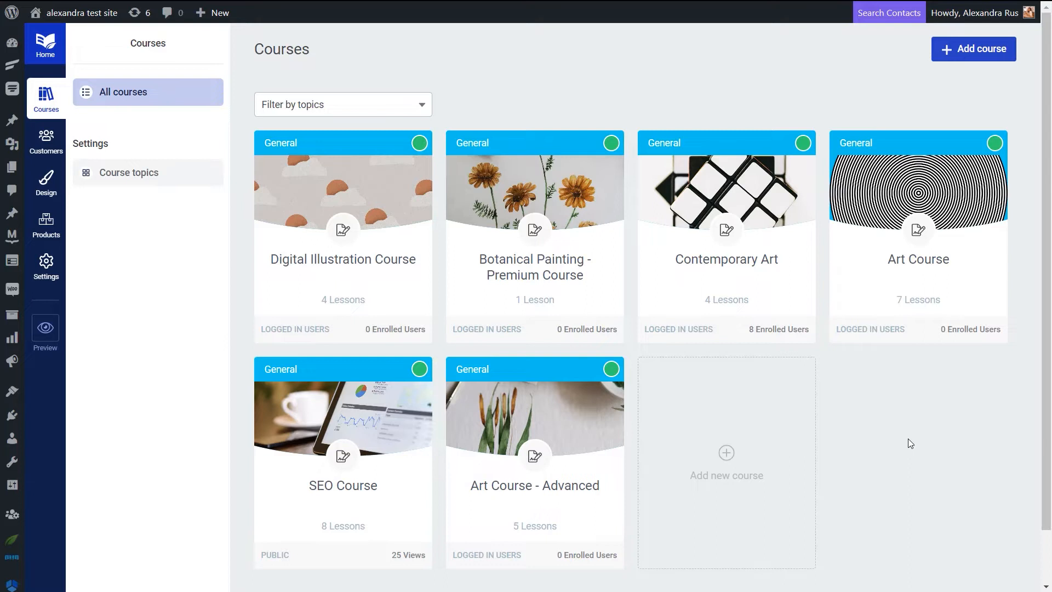
mouse_move(852, 519)
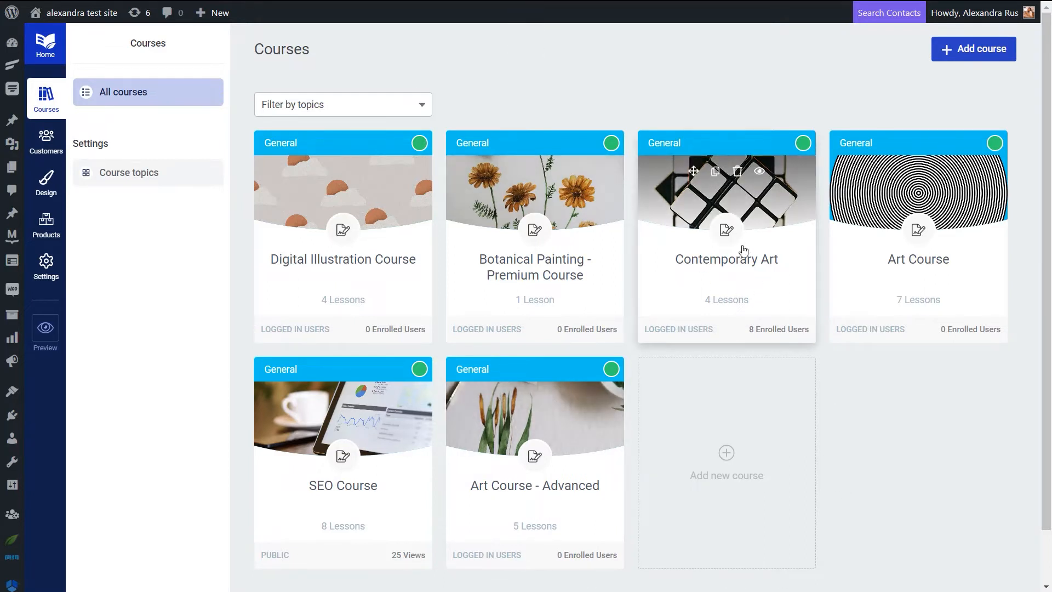
Create a product based on the Contemporary Art course.
click(726, 230)
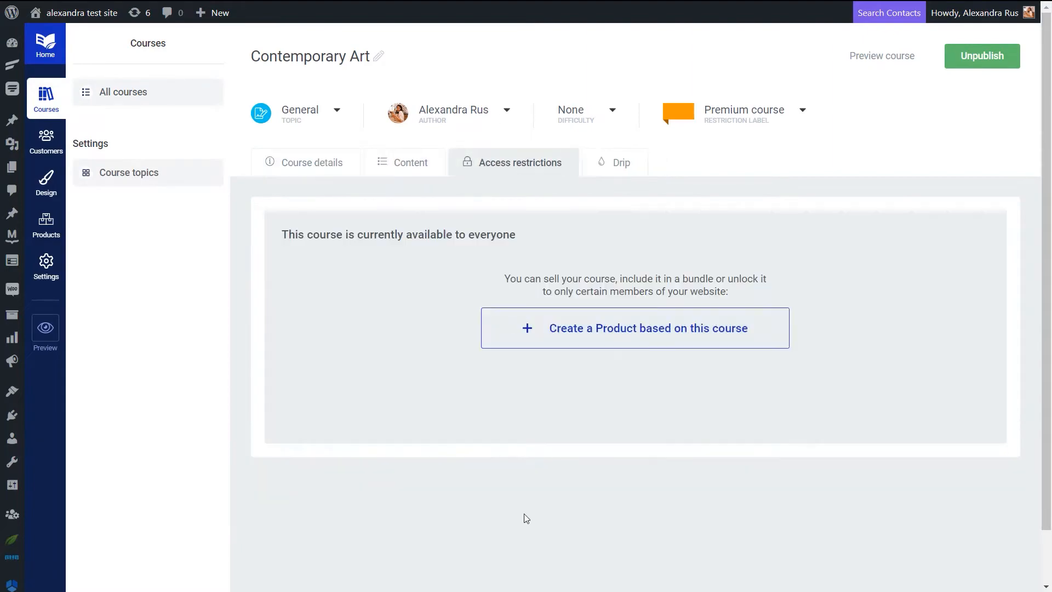
click(648, 328)
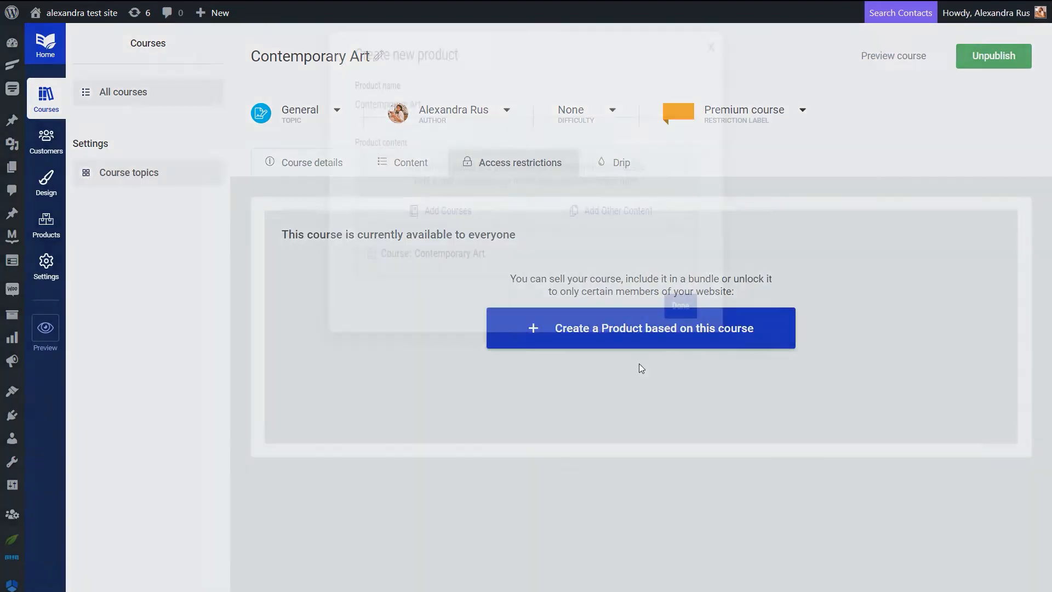
click(639, 327)
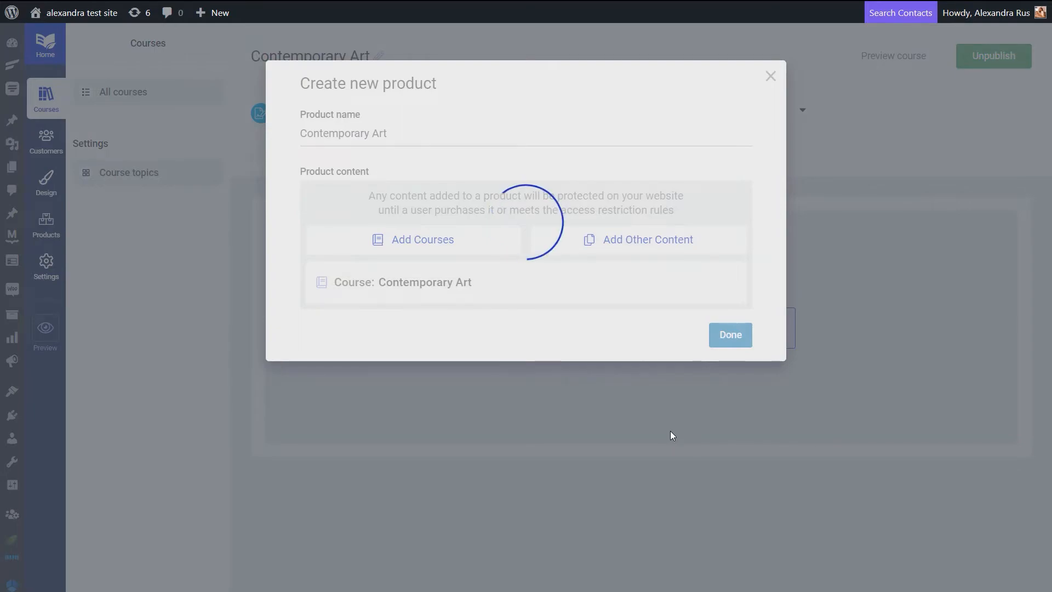
click(730, 335)
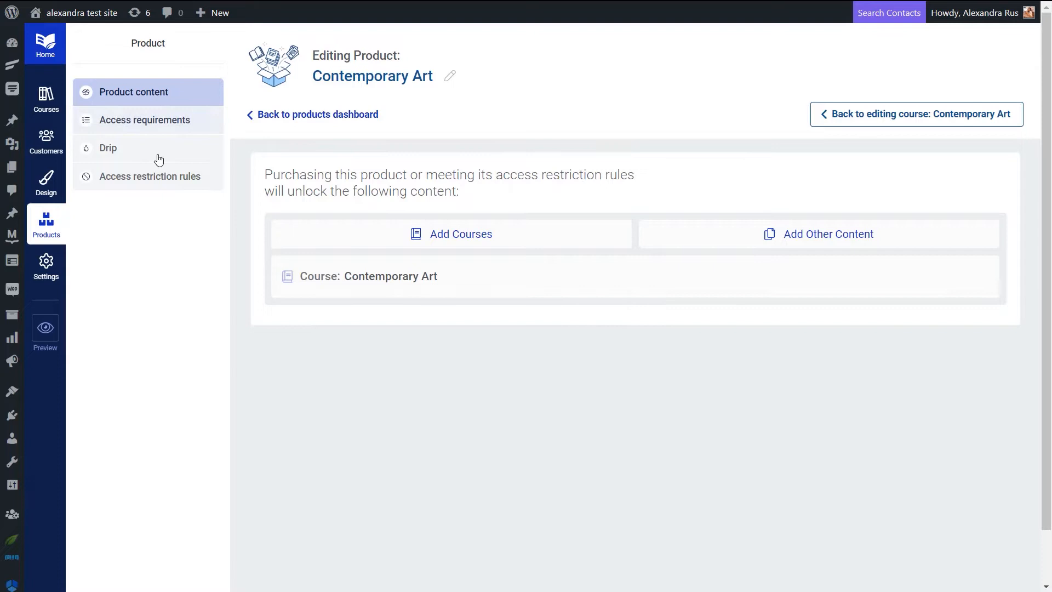
mouse_move(150, 267)
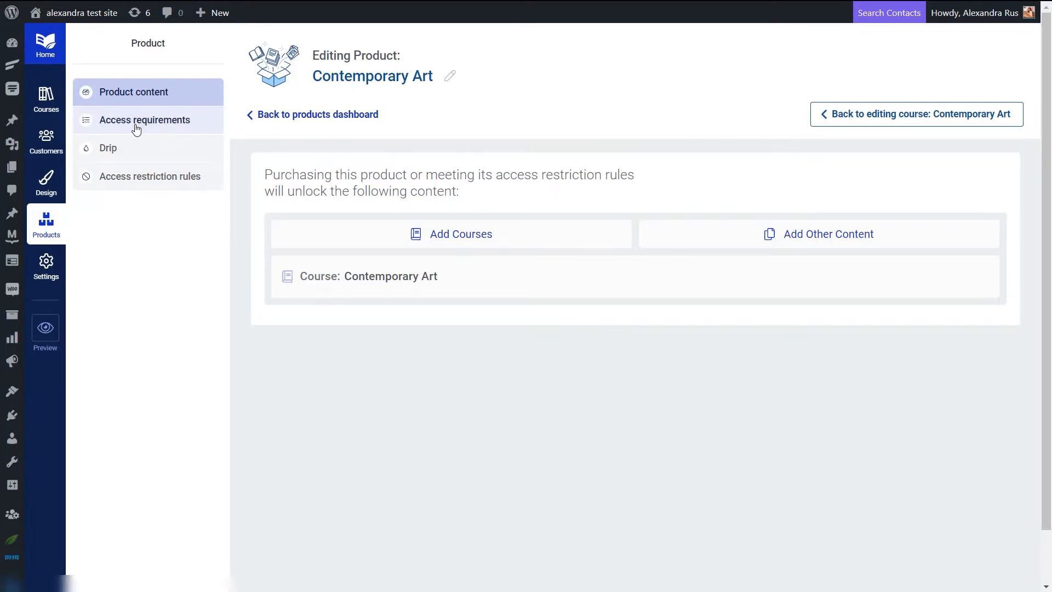
Require purchase of SendOwl product Ale Drawing Course August 22 as the access requirement.
click(144, 120)
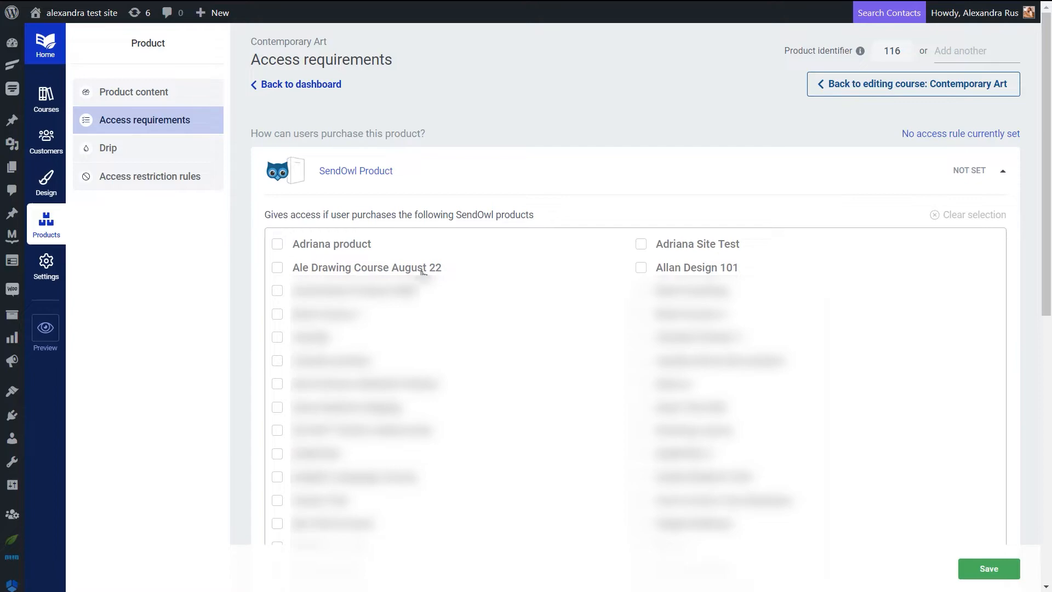
click(278, 267)
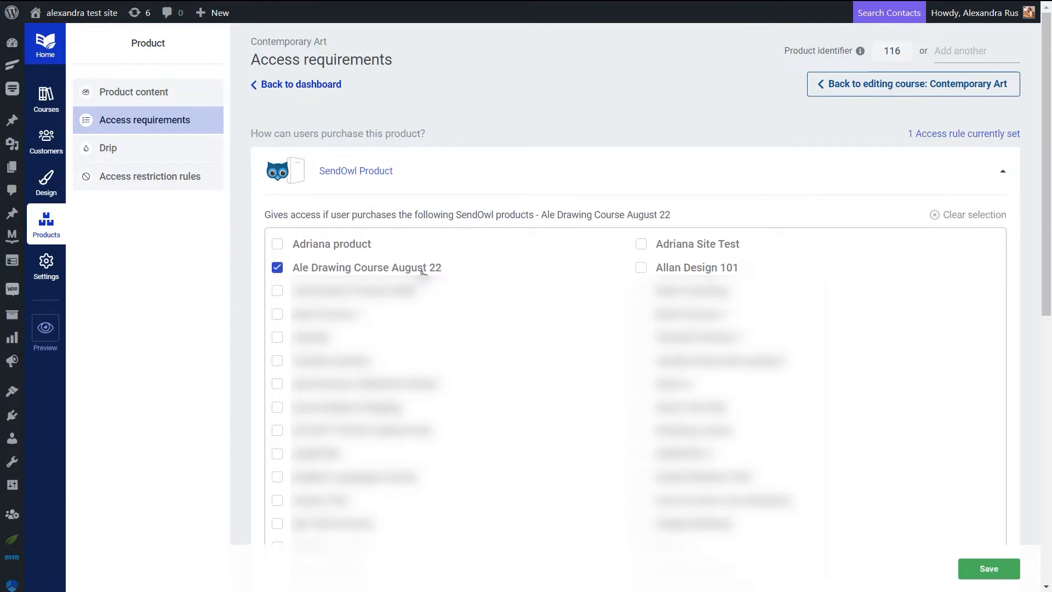
click(987, 568)
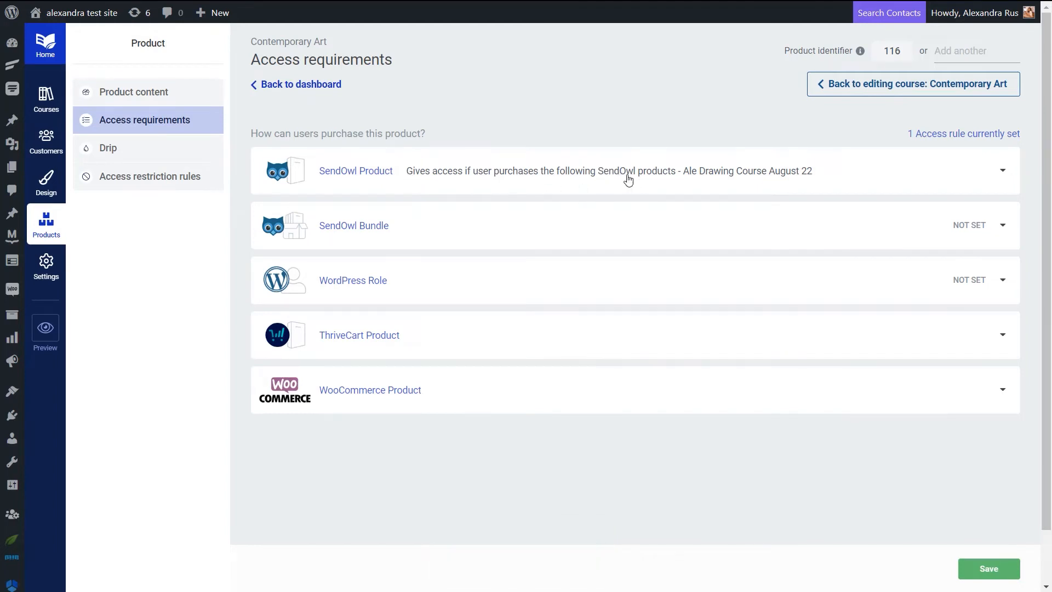
mouse_move(644, 180)
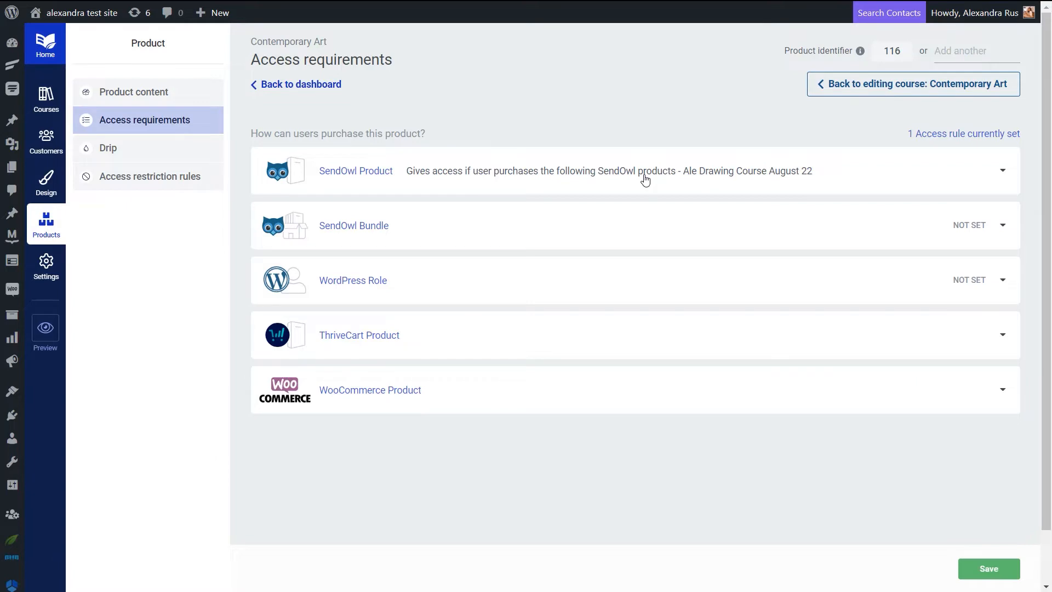
mouse_move(734, 177)
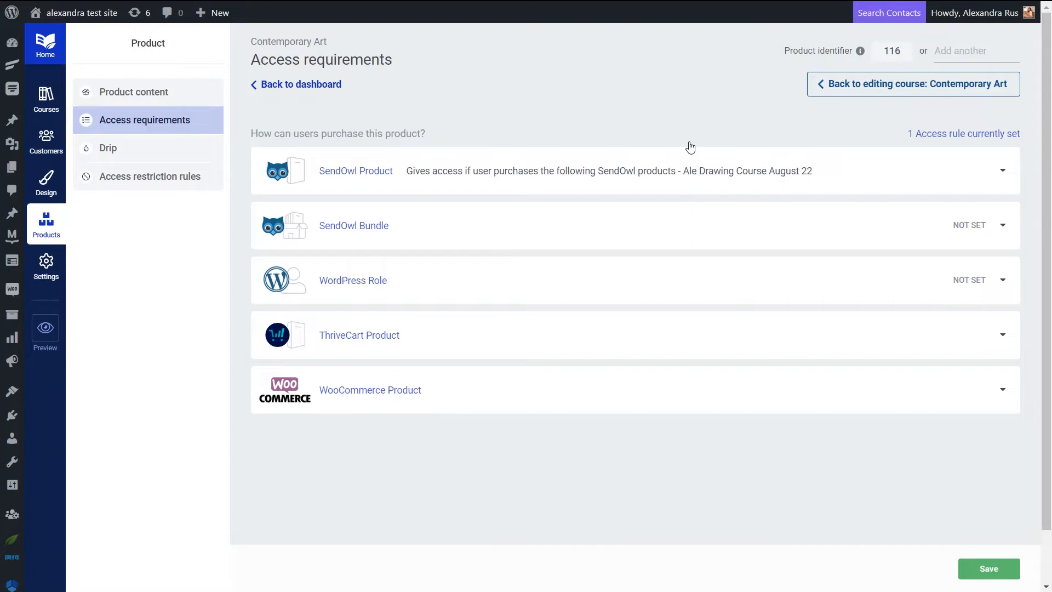
mouse_move(186, 147)
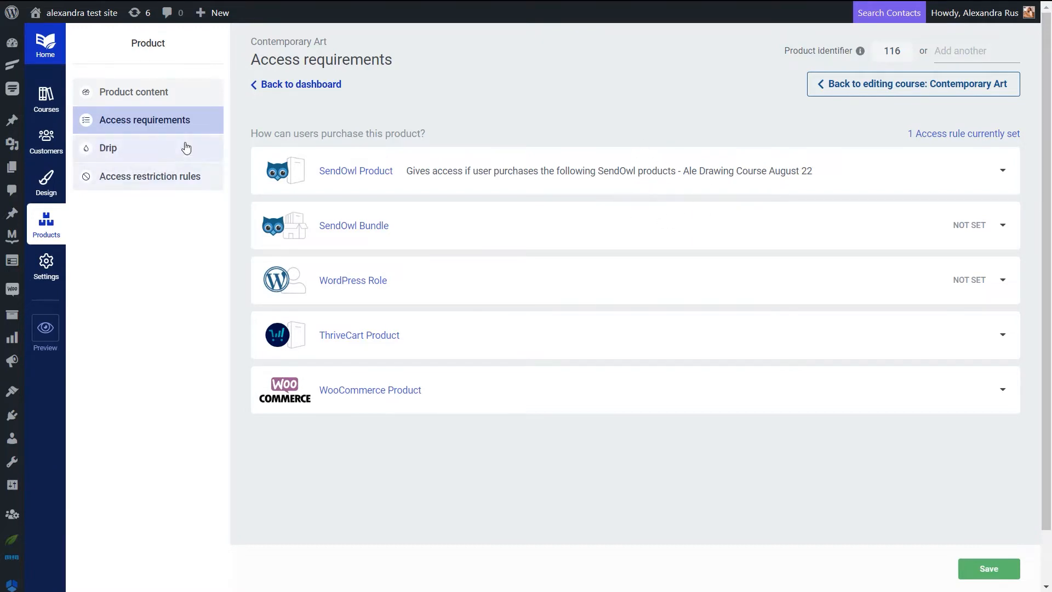
Show custom content to not-yet-purchased users and edit that page in Thrive Architect.
click(150, 176)
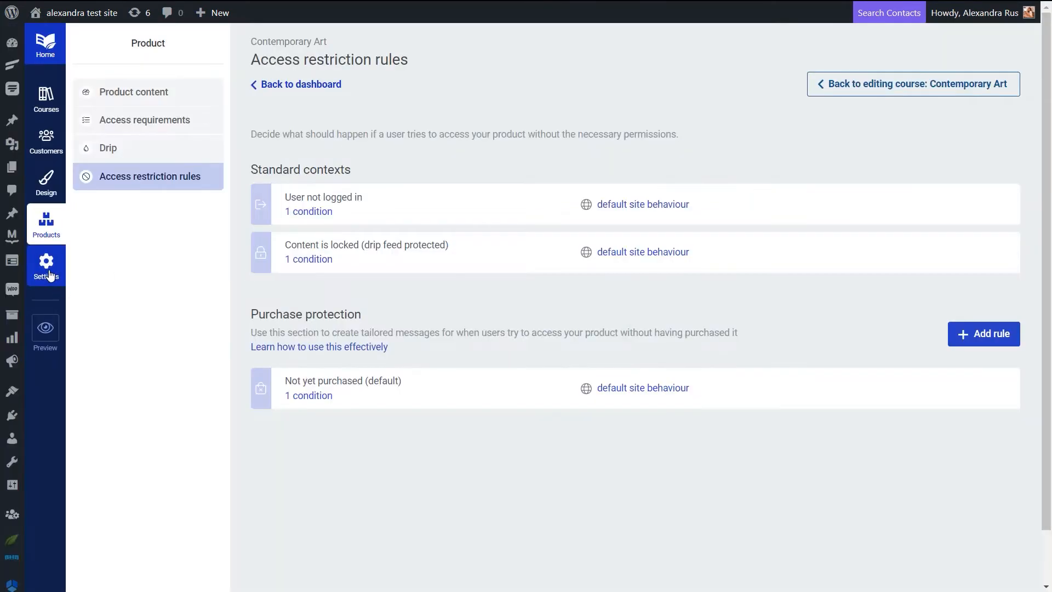
click(46, 266)
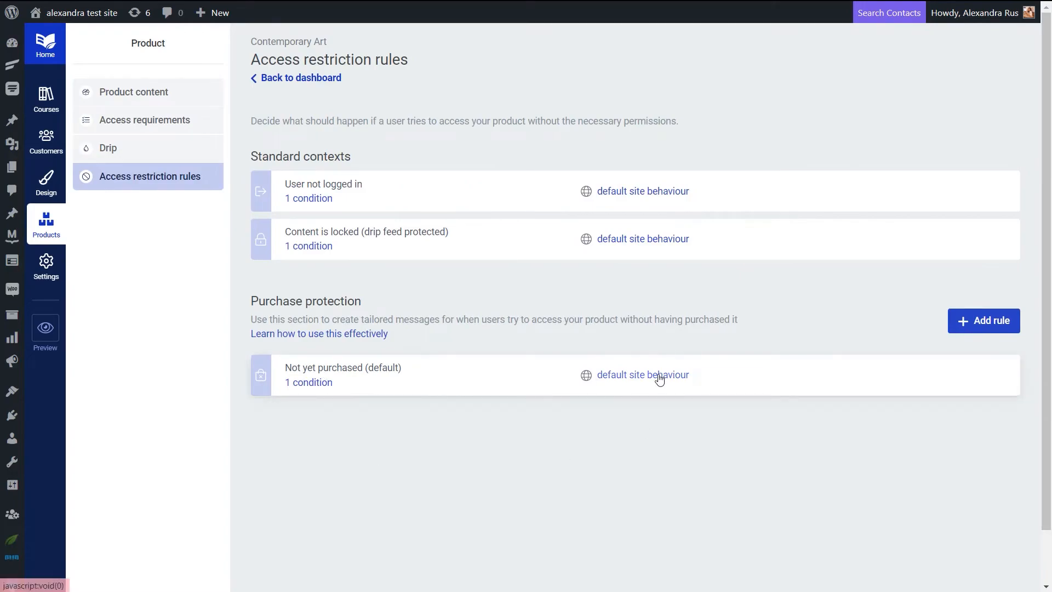
click(642, 374)
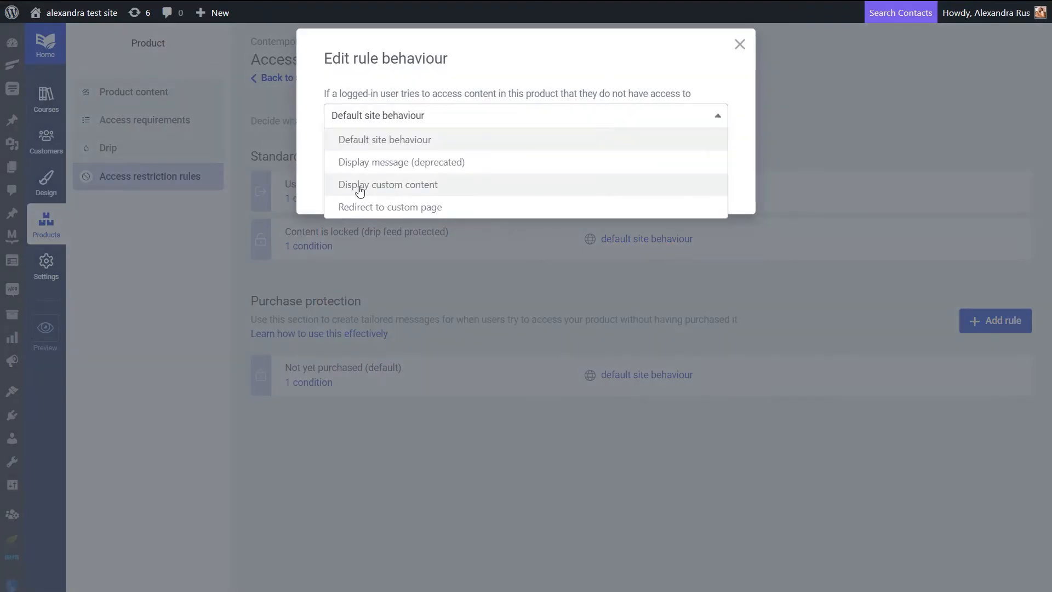
click(388, 184)
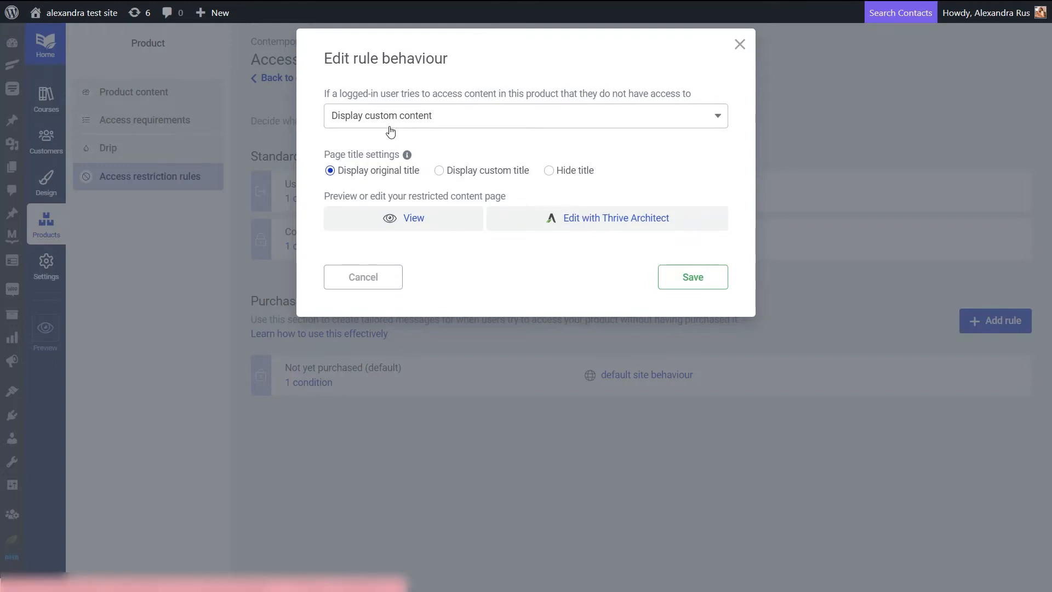
mouse_move(651, 233)
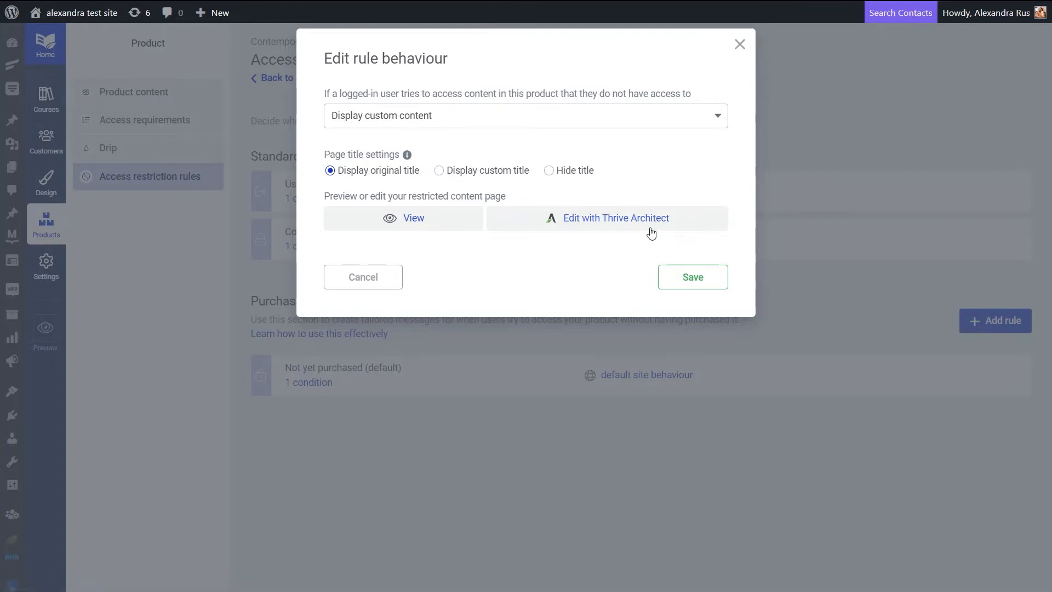
click(615, 217)
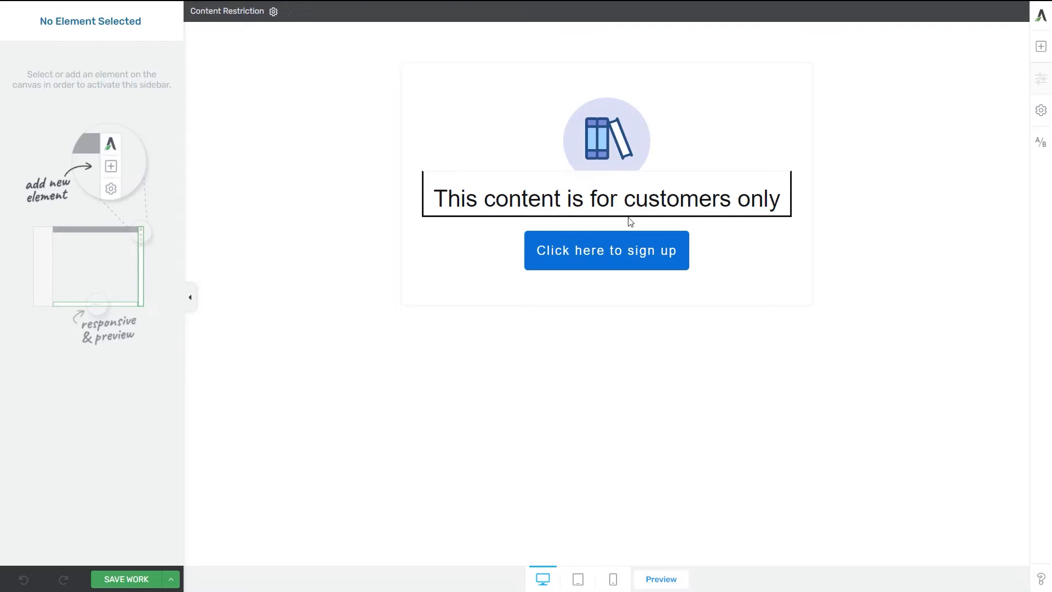
End the 'This content is for customers only' heading with a period, then reopen General settings.
click(606, 198)
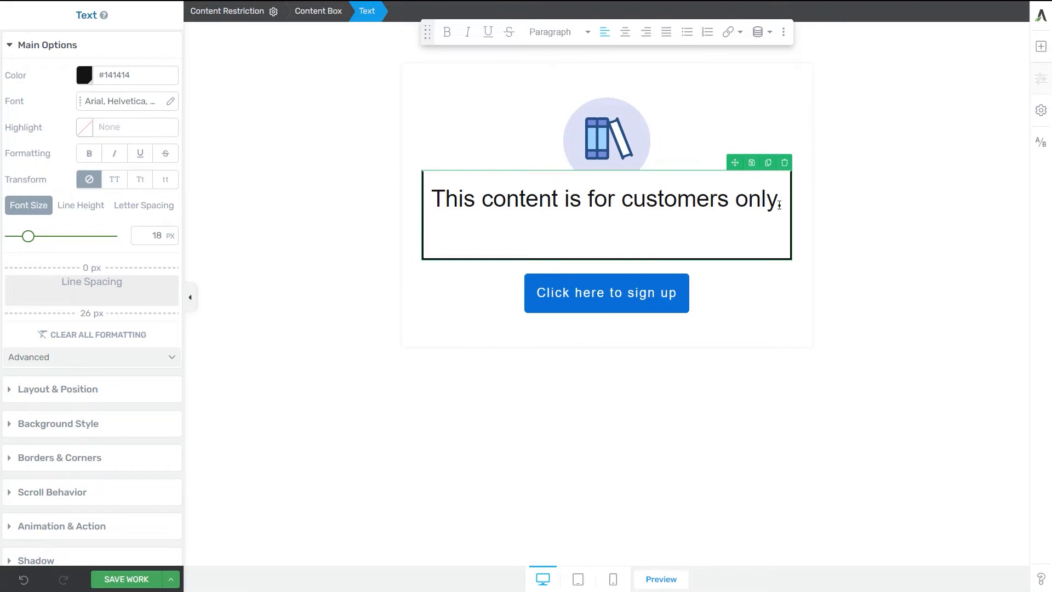
click(605, 292)
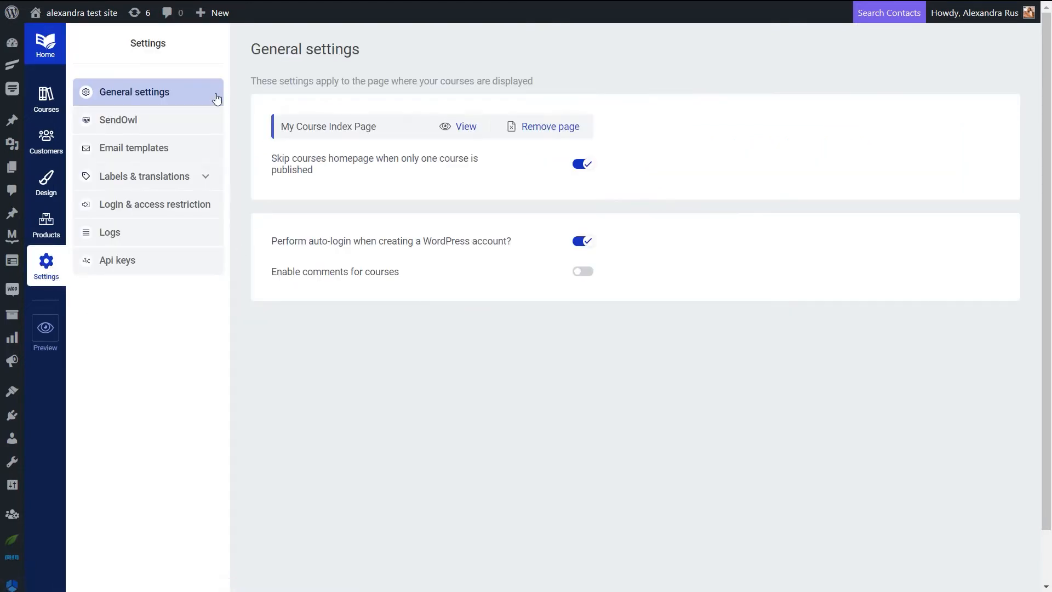
Copy the SendOwl purchase URL for Ale Drawing Course August 22 and preview the restricted page.
click(119, 119)
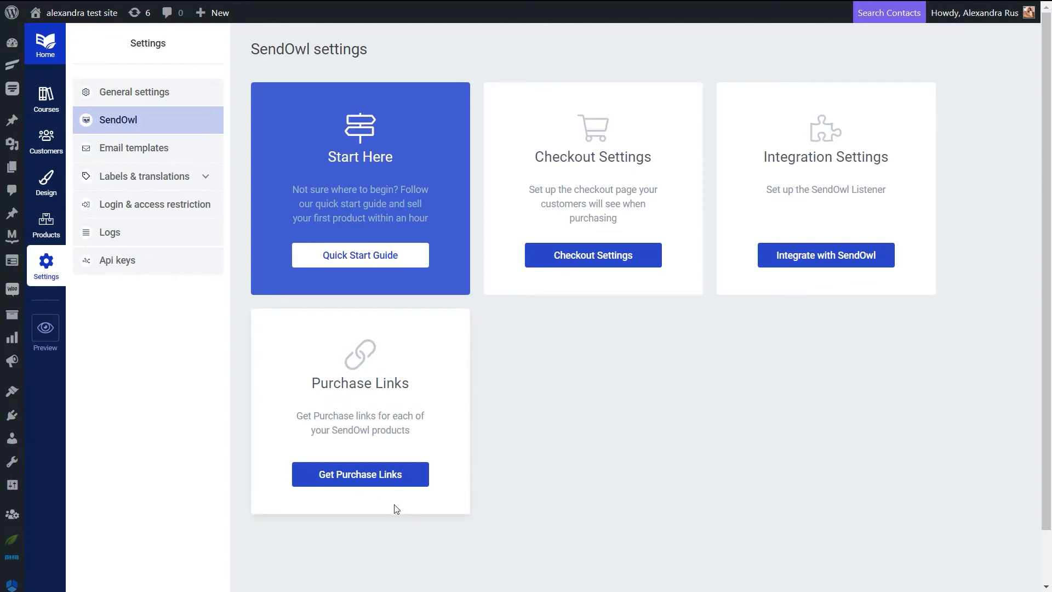
click(360, 473)
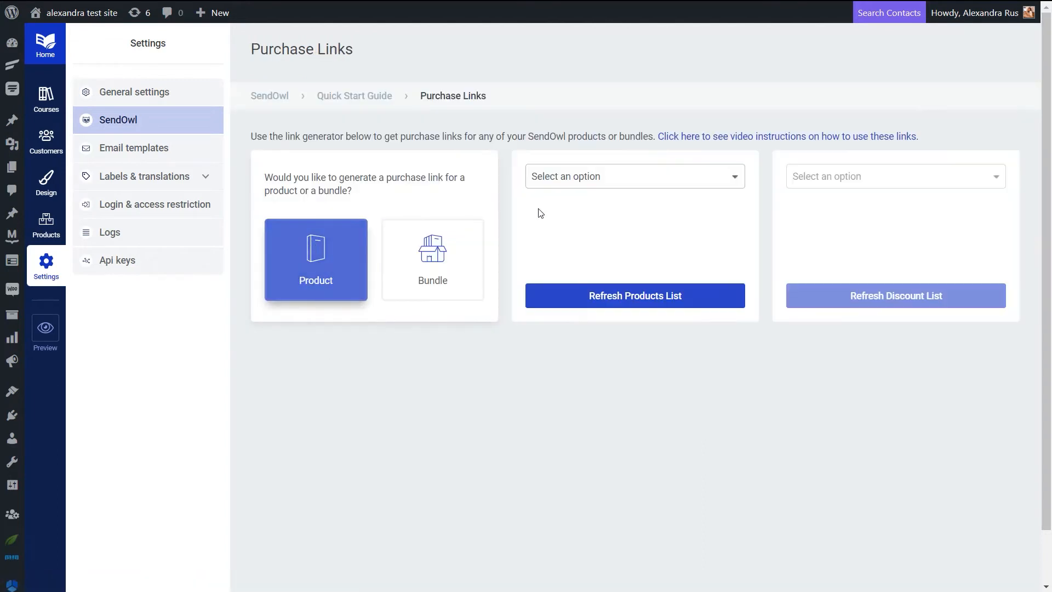
click(633, 176)
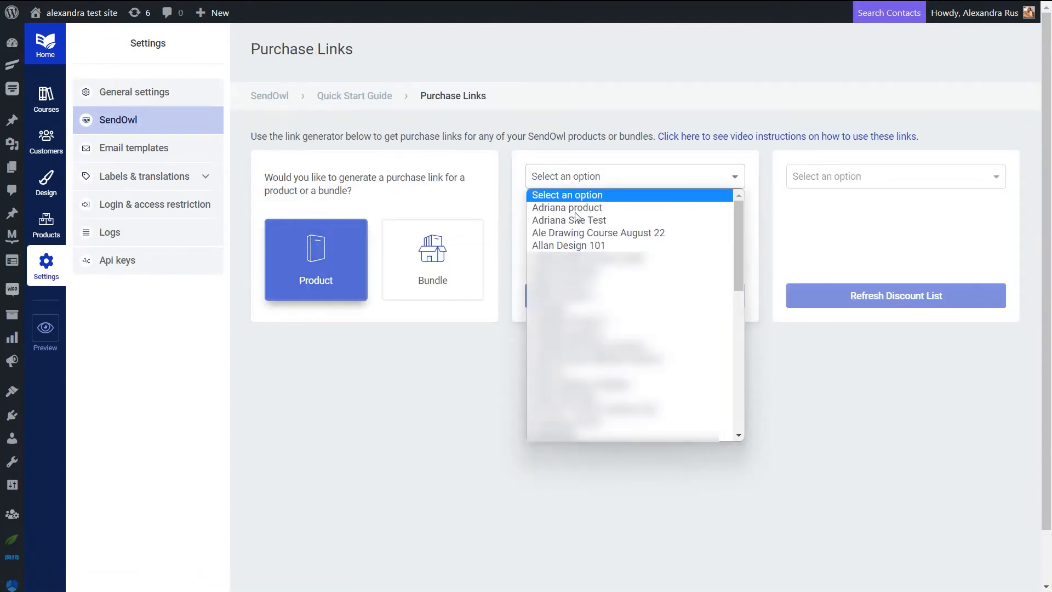
click(597, 233)
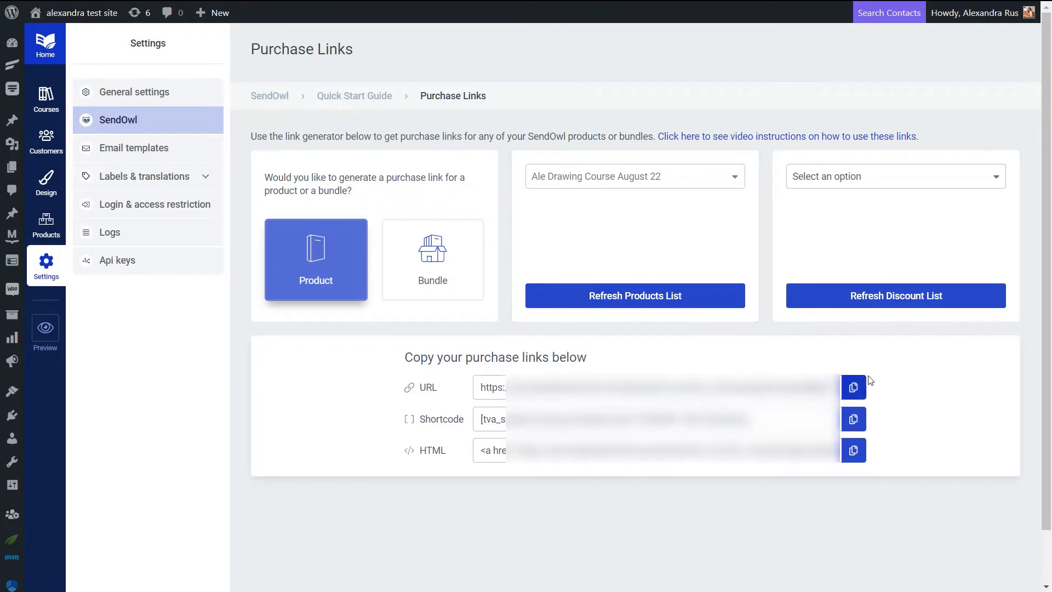
click(852, 387)
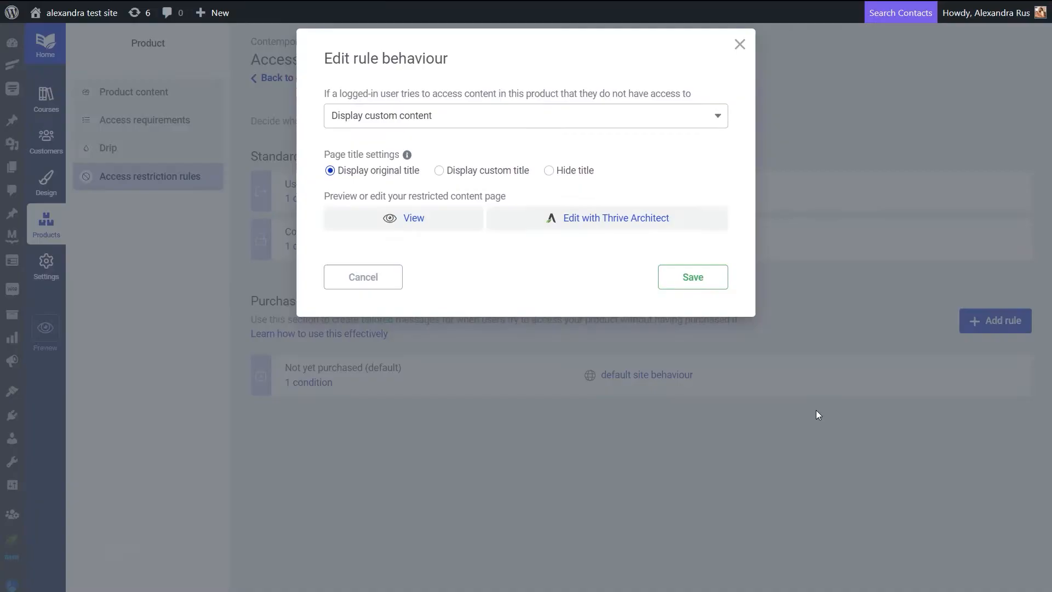
mouse_move(436, 201)
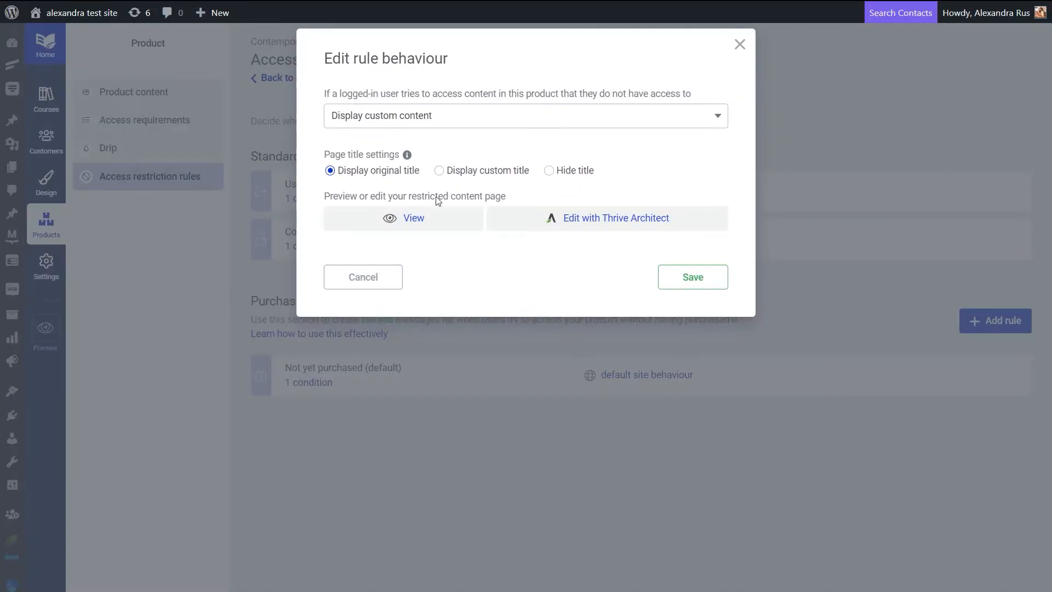
click(691, 277)
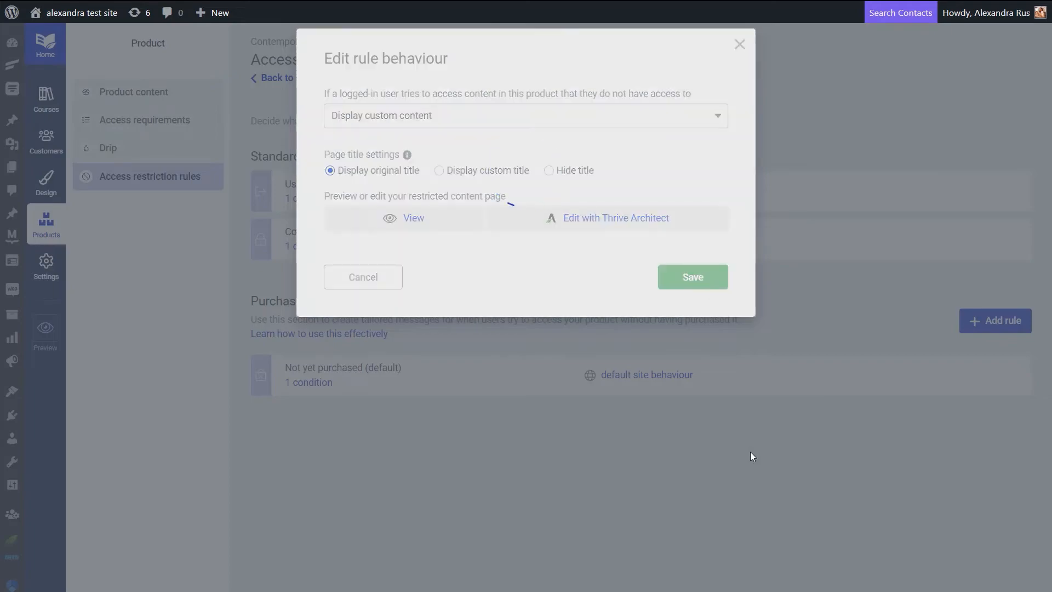
click(691, 276)
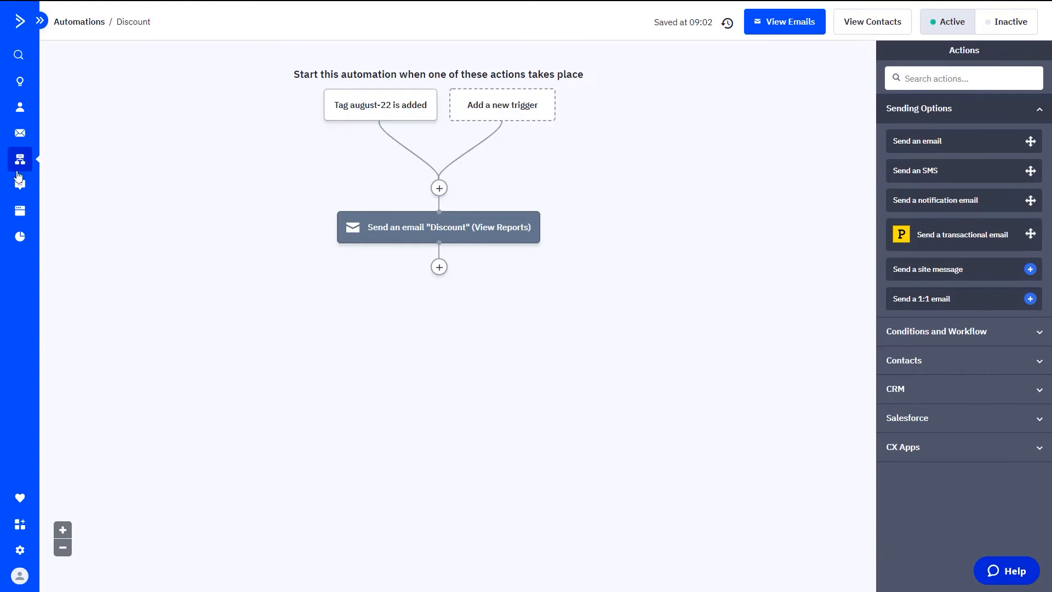
mouse_move(20, 159)
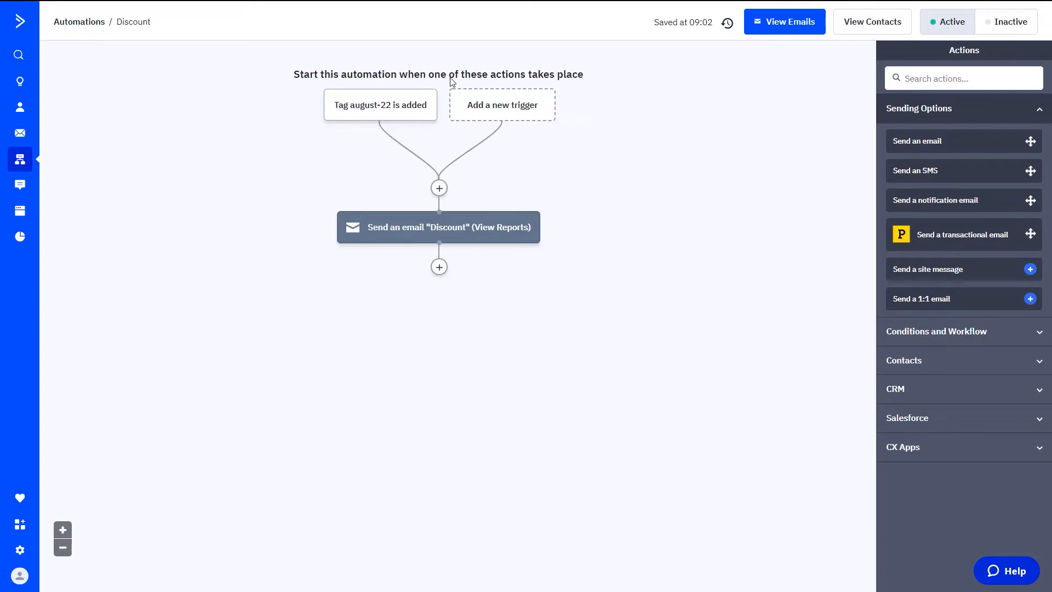
mouse_move(476, 74)
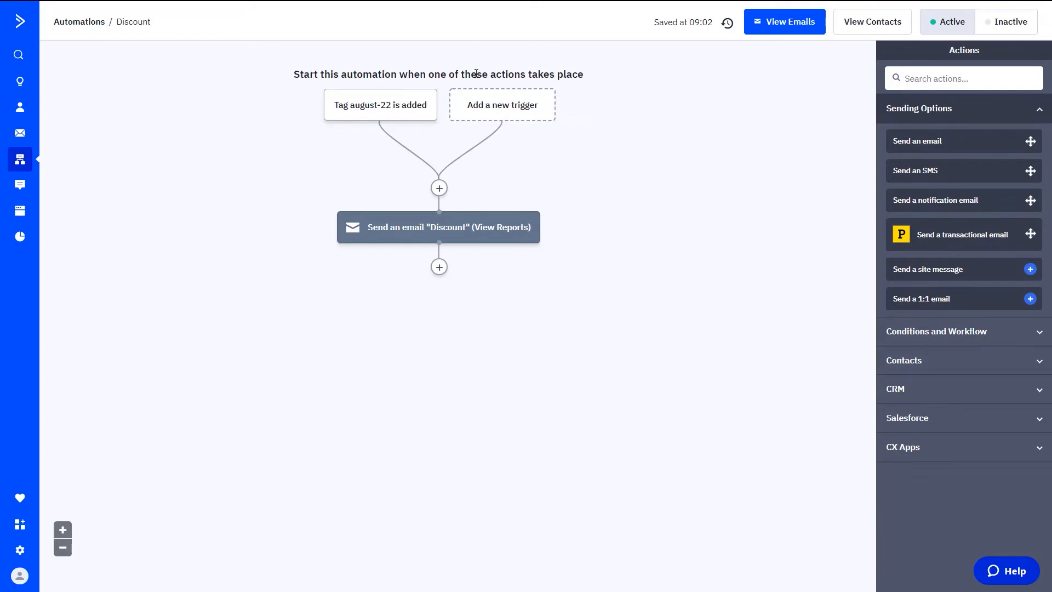
mouse_move(381, 105)
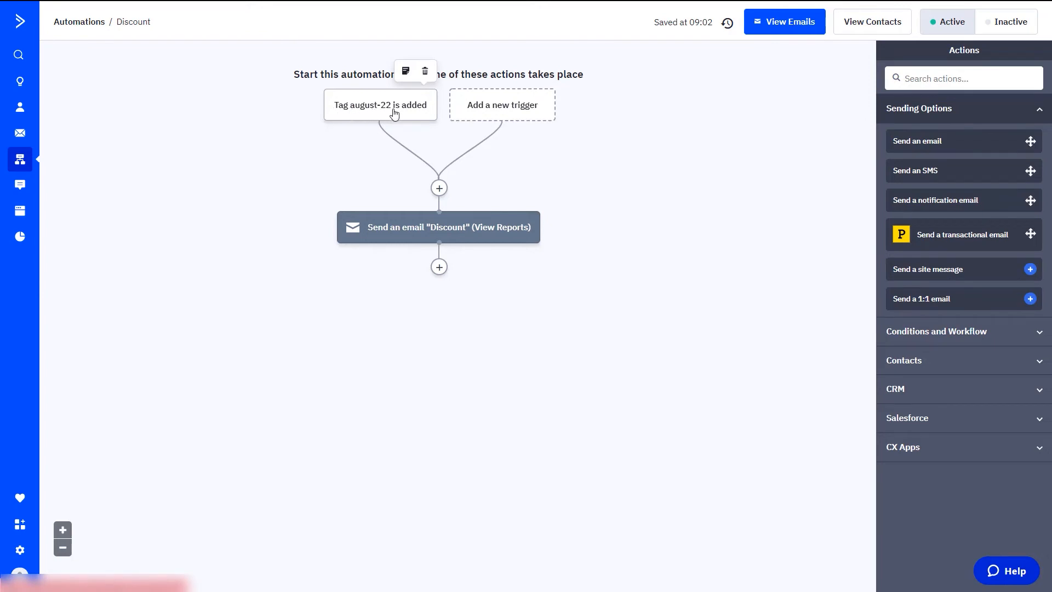
mouse_move(373, 110)
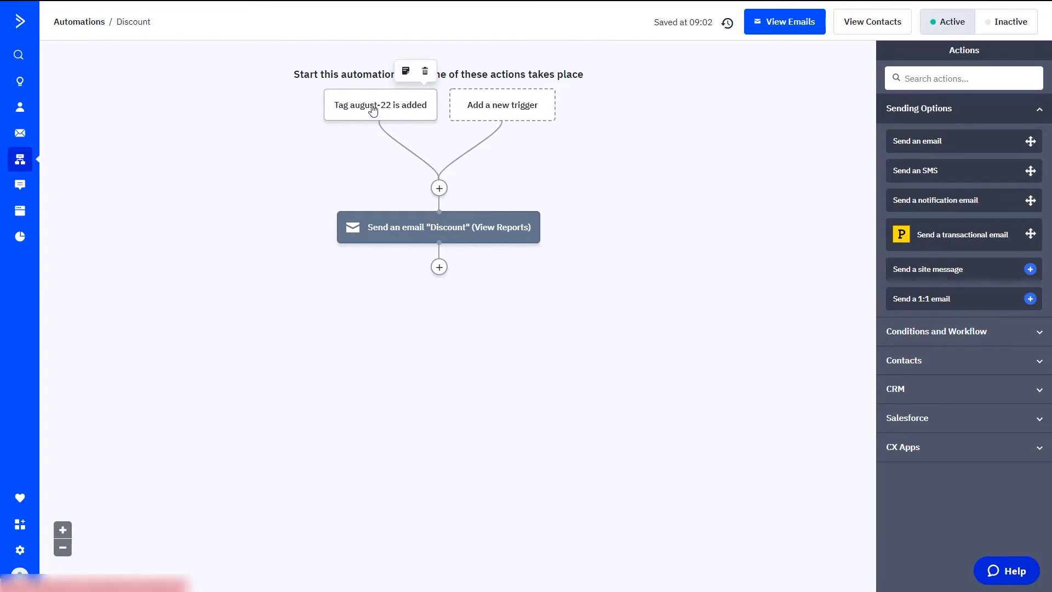
mouse_move(438, 187)
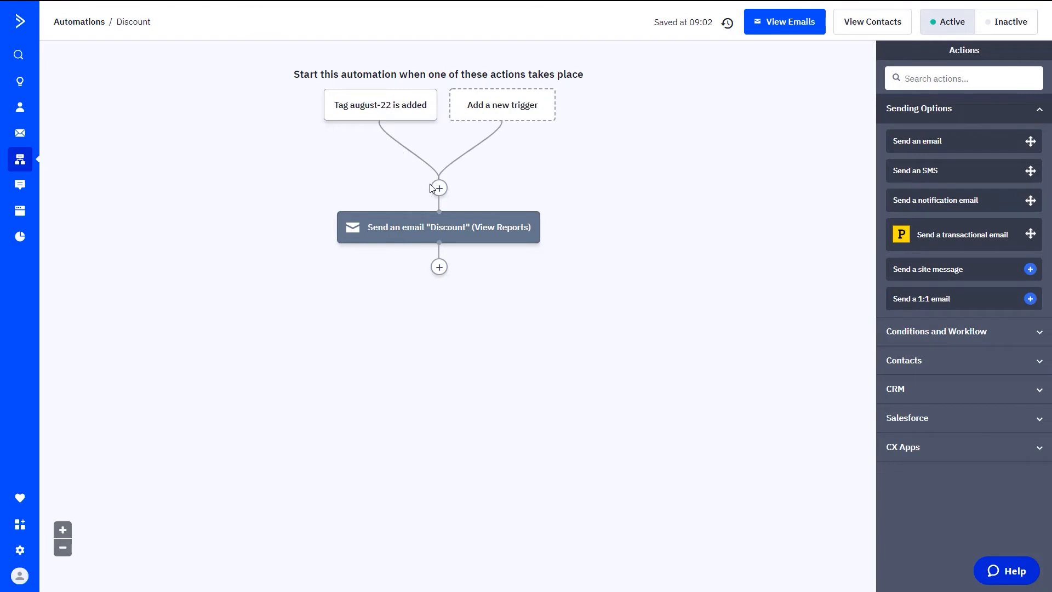
mouse_move(471, 257)
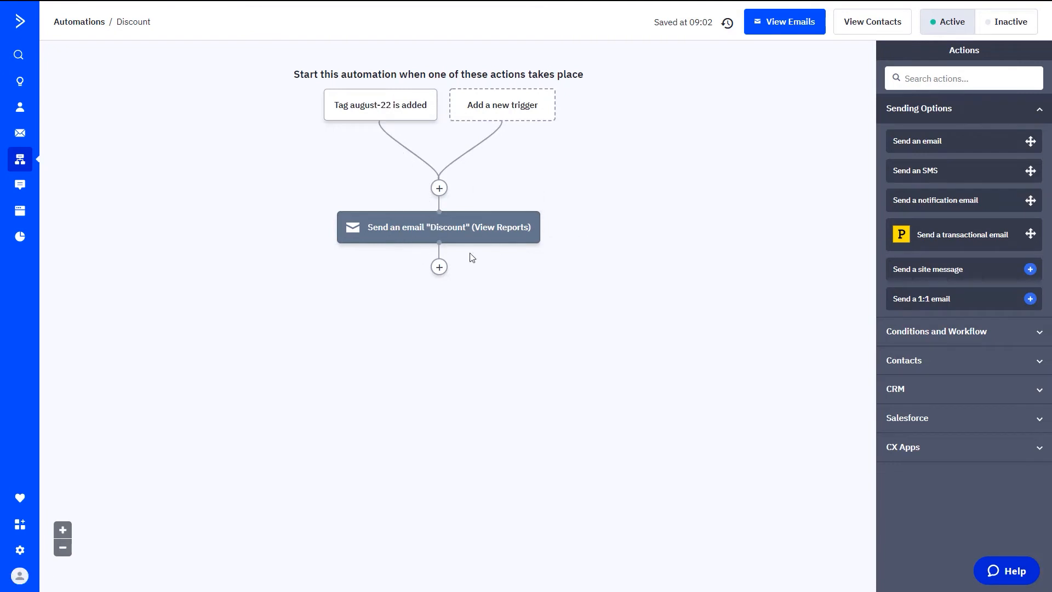
mouse_move(533, 319)
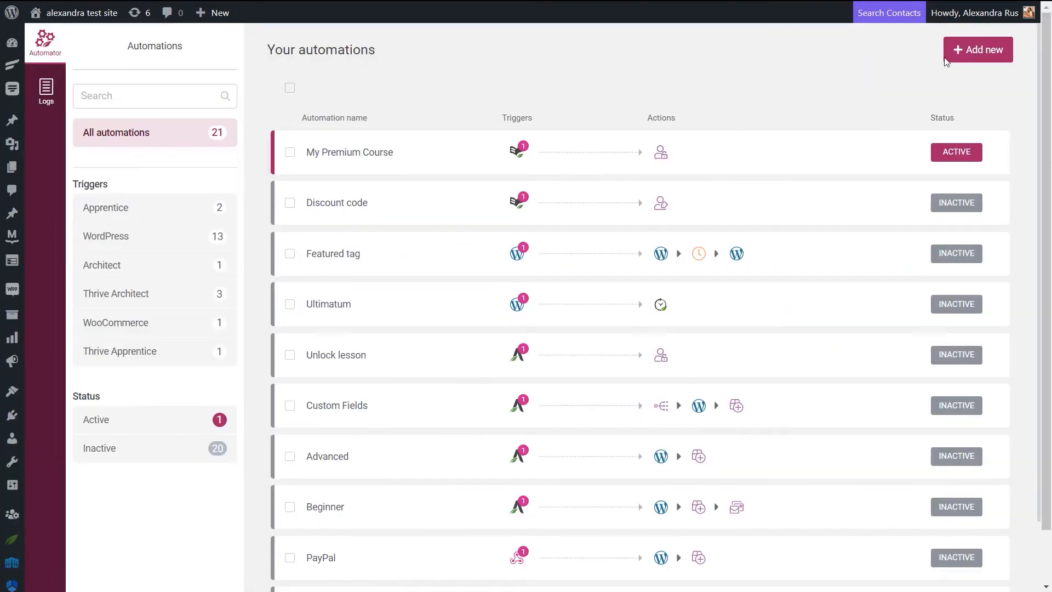
Add a new automation named 'Discount website'.
click(977, 49)
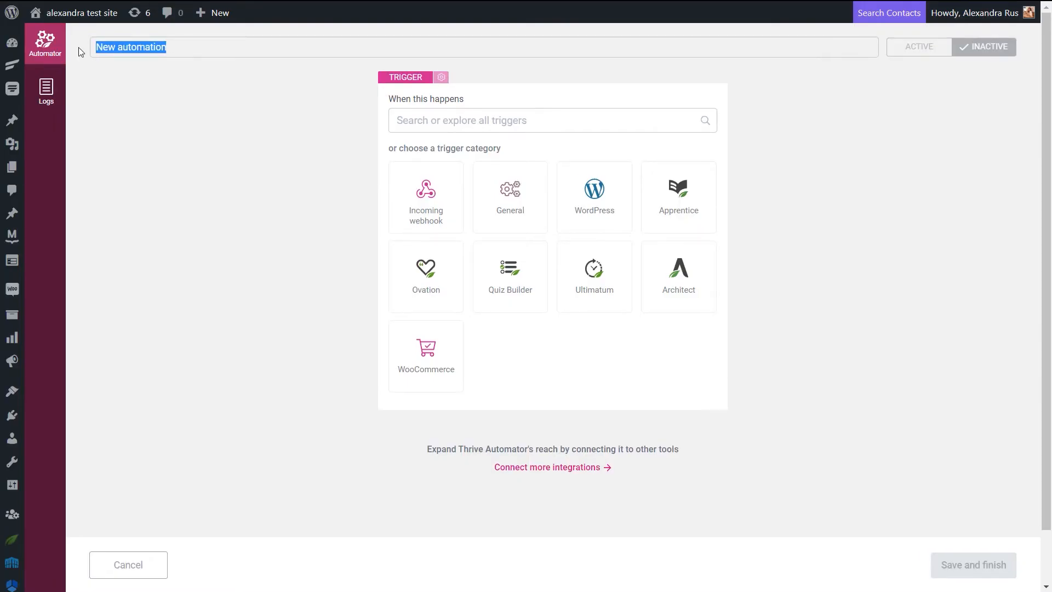
text(Discount)
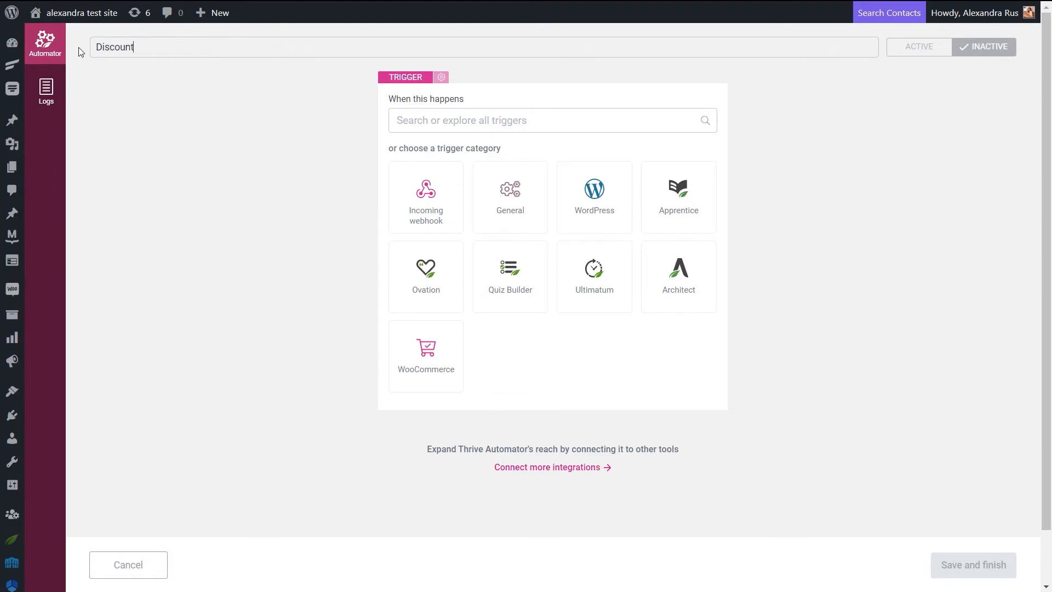
text(website)
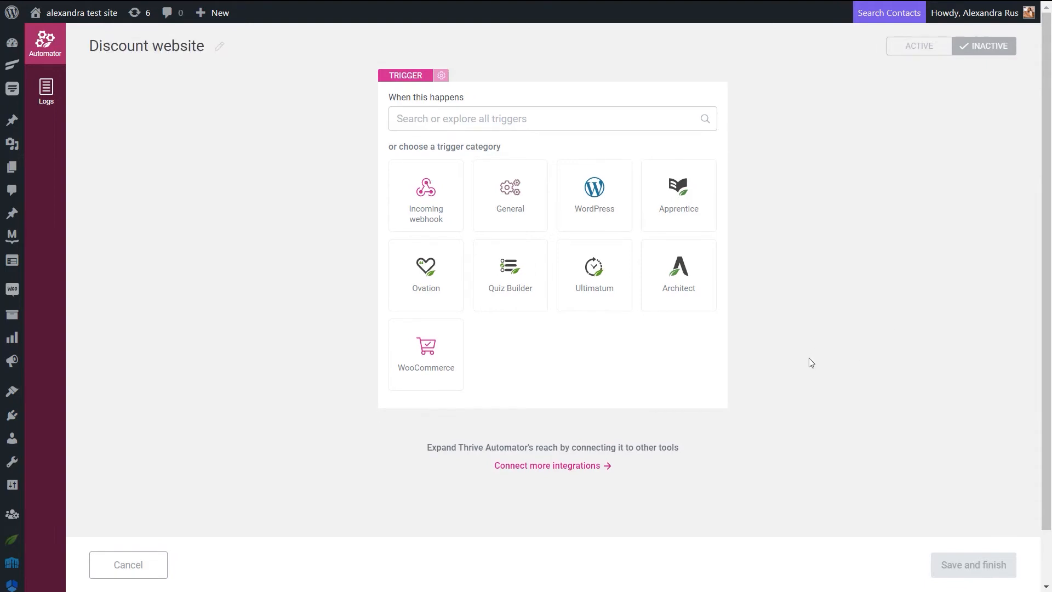
mouse_move(678, 197)
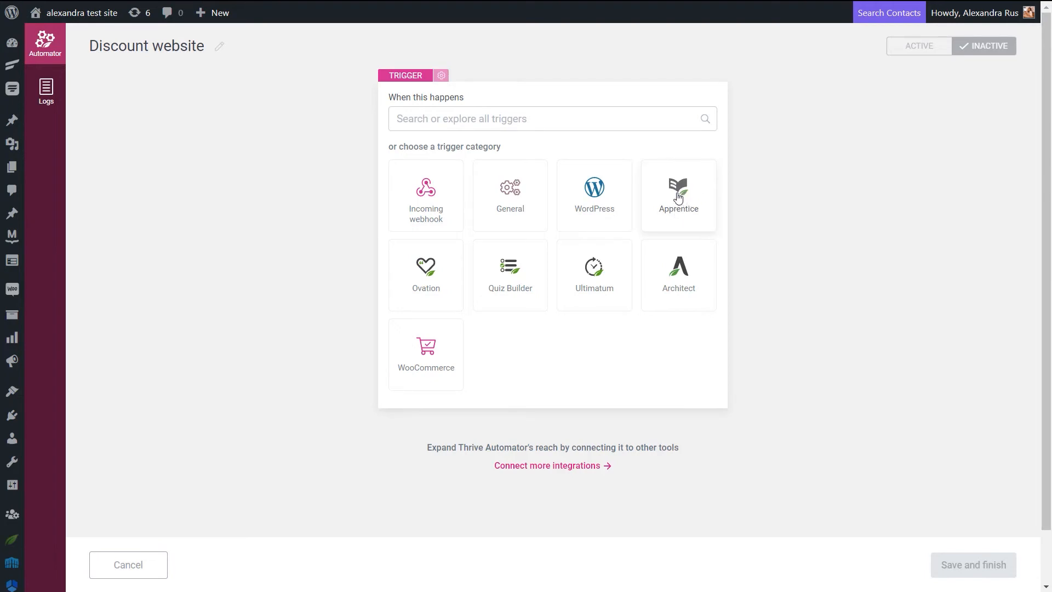
Set the 'User makes a Thrive Apprentice purchase' trigger with a Product name condition.
click(537, 119)
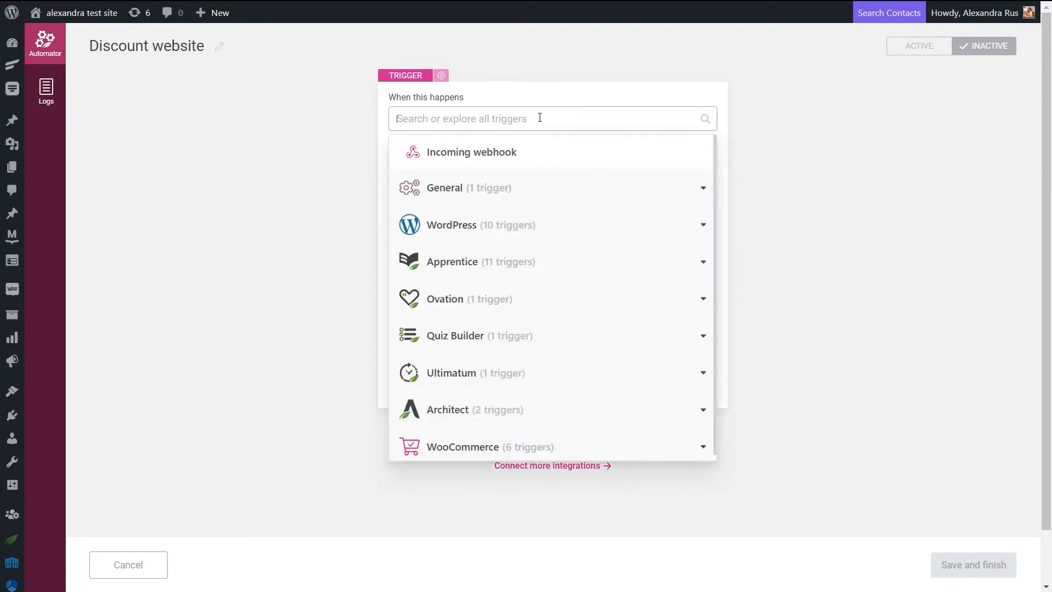
click(480, 261)
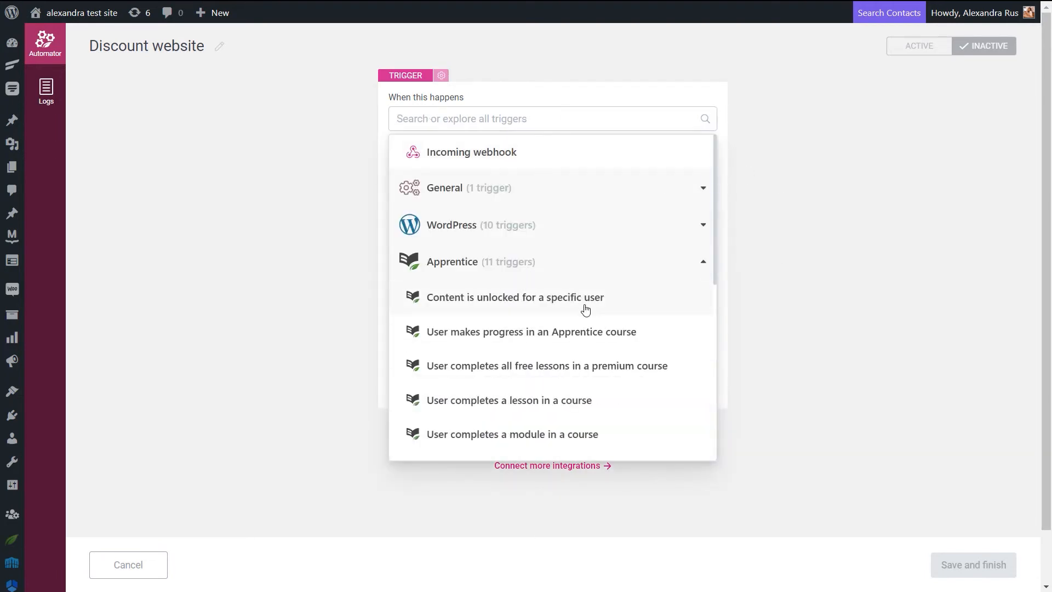
scroll(down, 3)
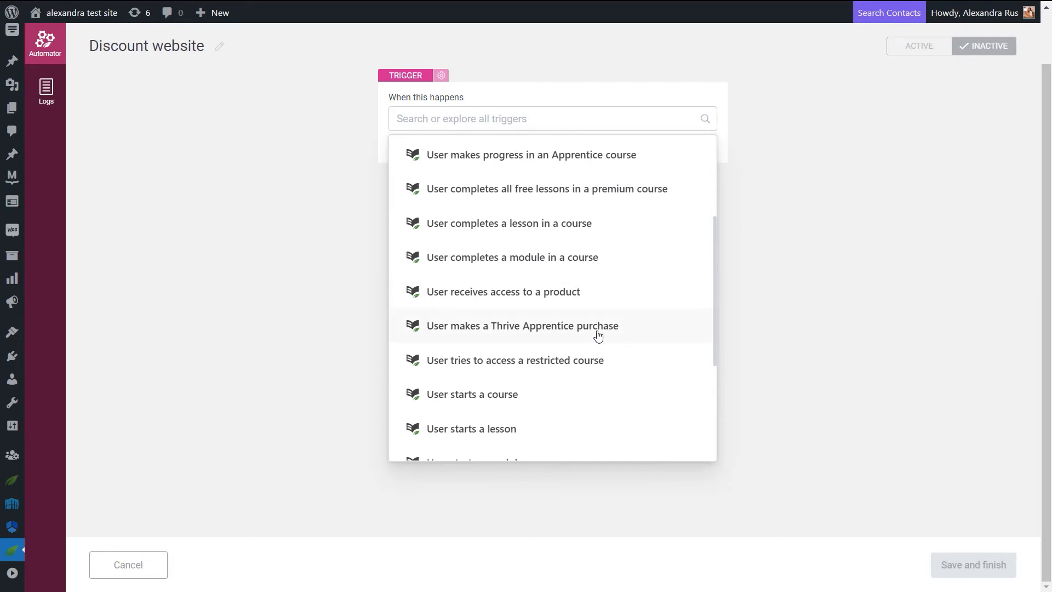
click(523, 325)
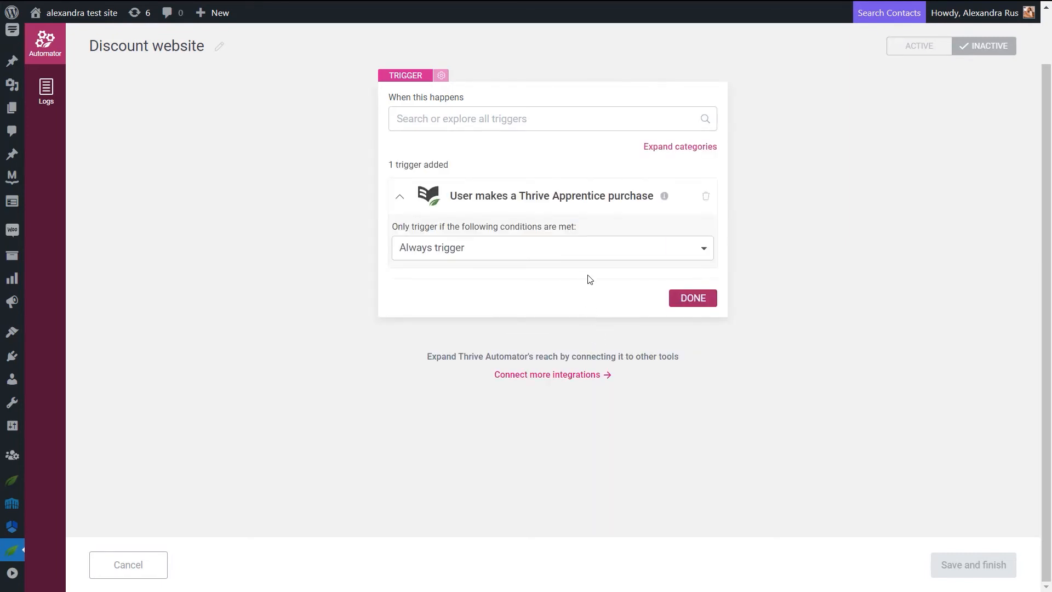
click(552, 247)
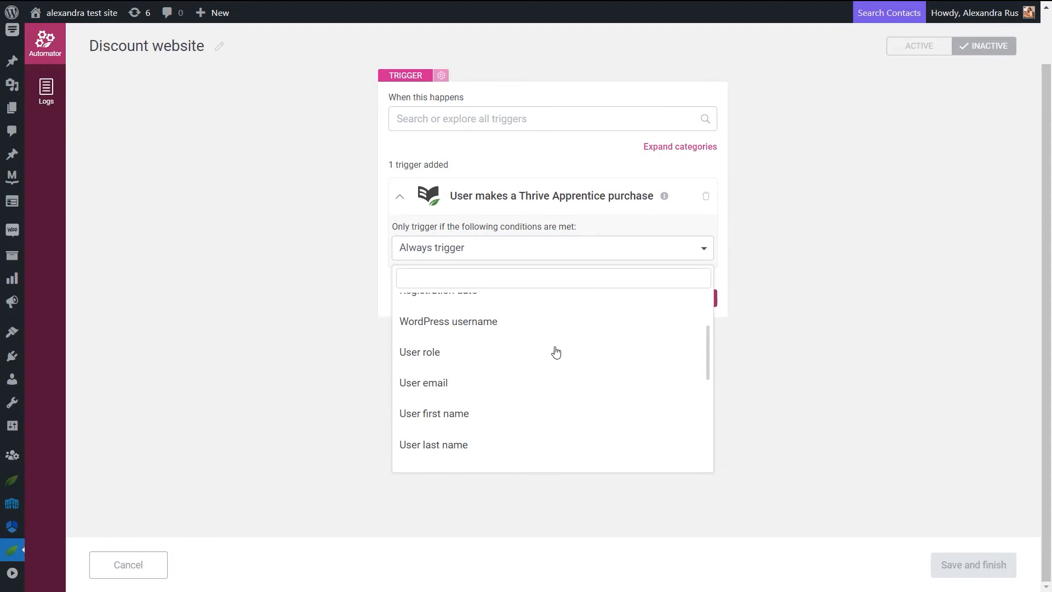
scroll(down, 3)
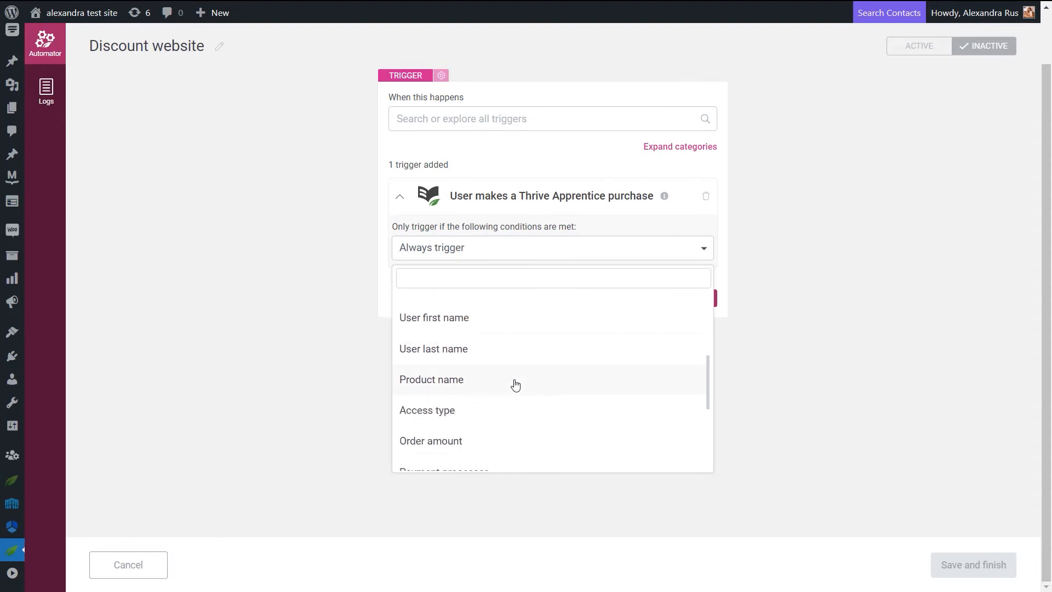
click(431, 379)
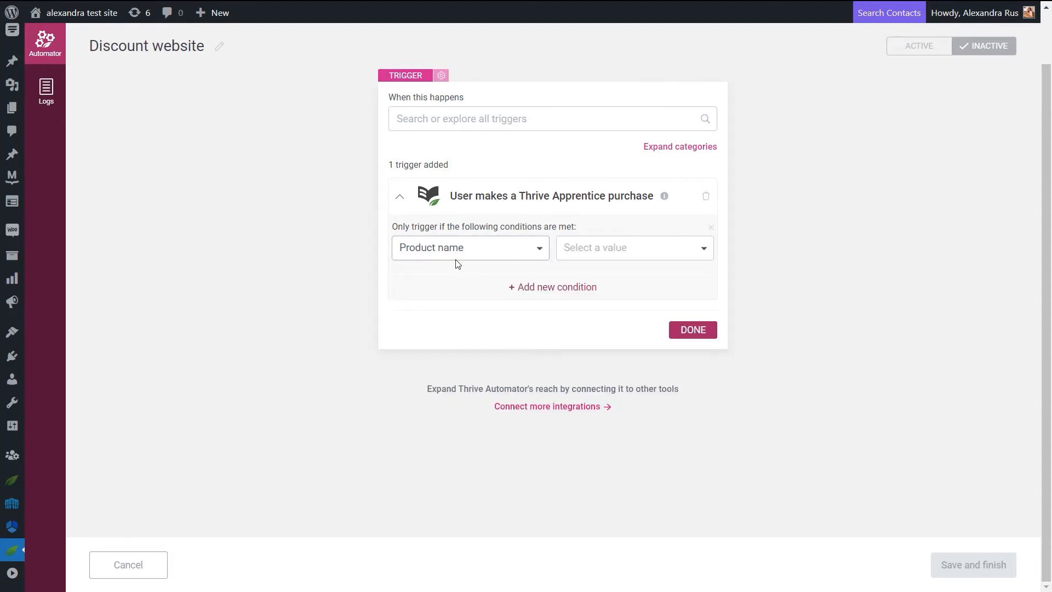
click(633, 248)
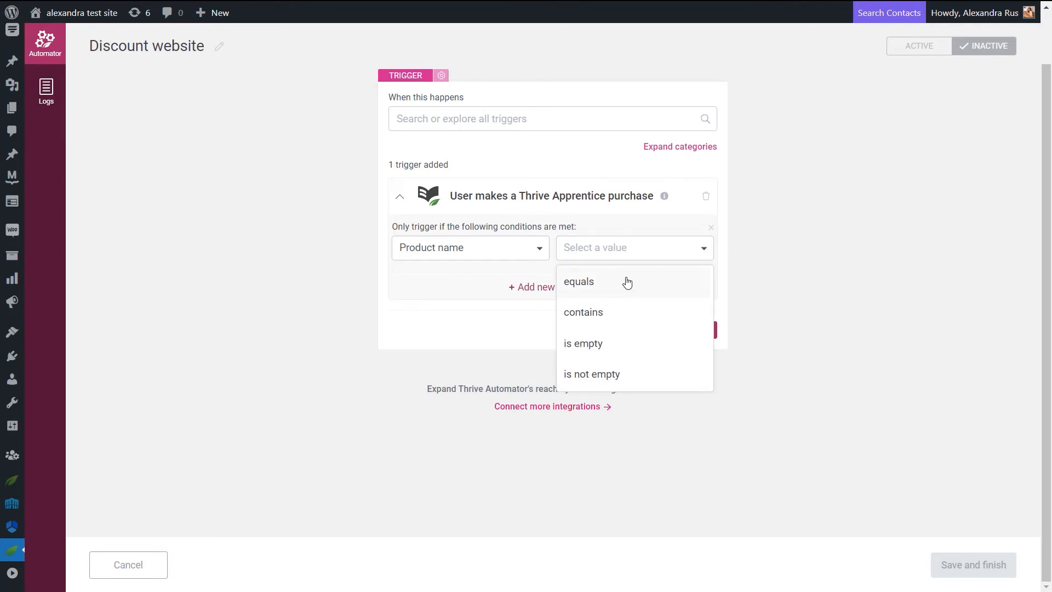
mouse_move(624, 285)
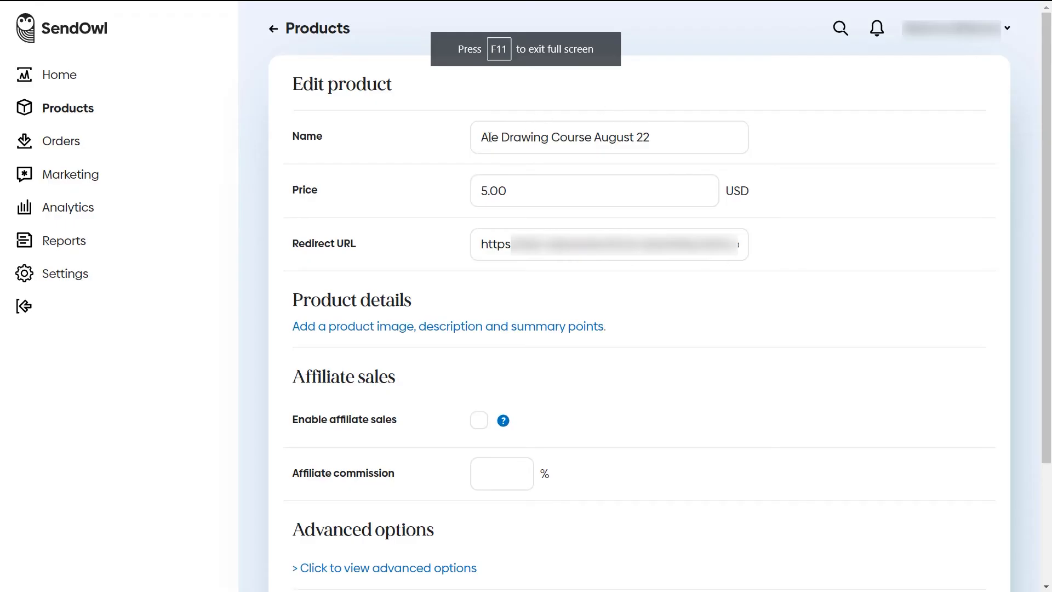
Set the trigger condition to Product name equals Ale Drawing Course August 22.
right_click(563, 137)
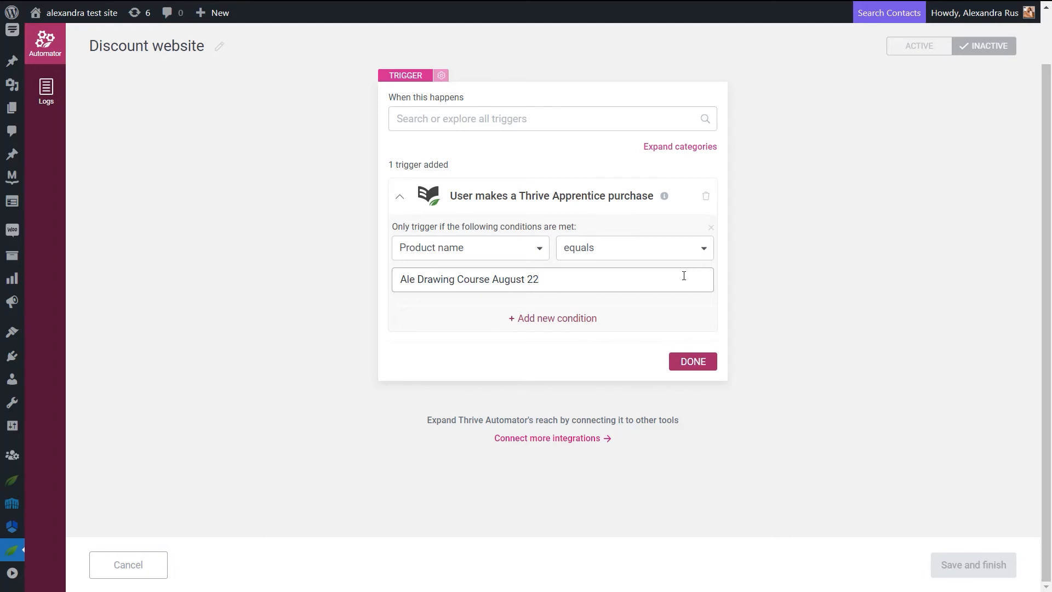
click(692, 361)
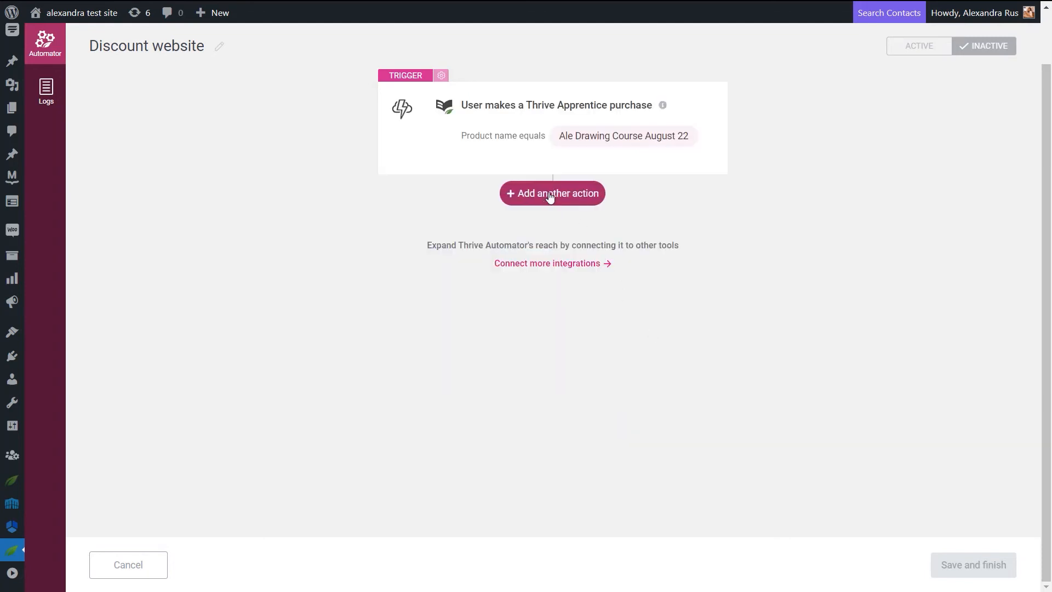
Add an ActiveCampaign 'Tag user' action with tag august-22, then activate and save.
click(552, 194)
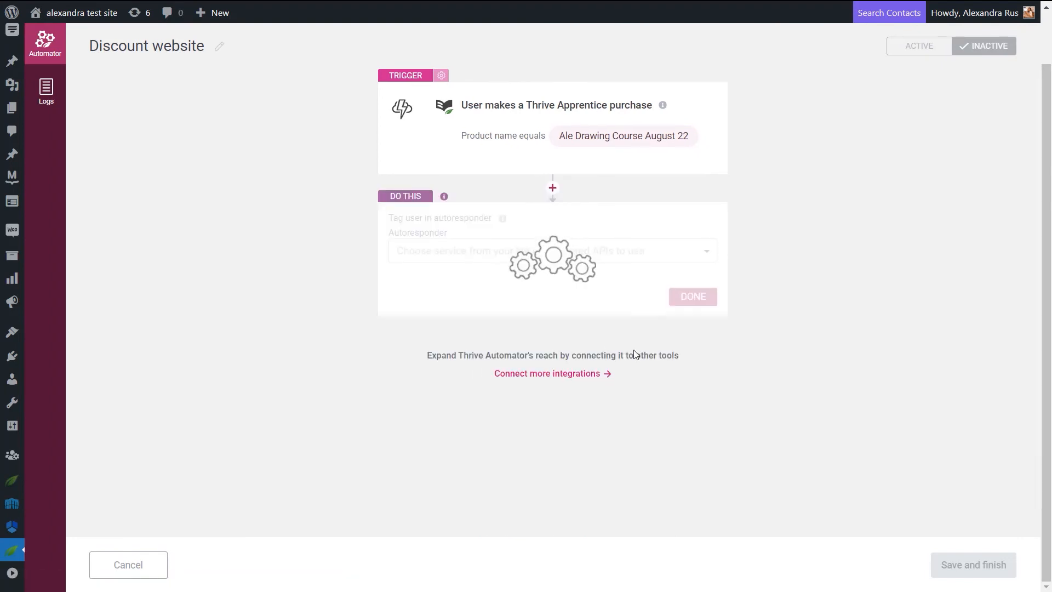
click(551, 250)
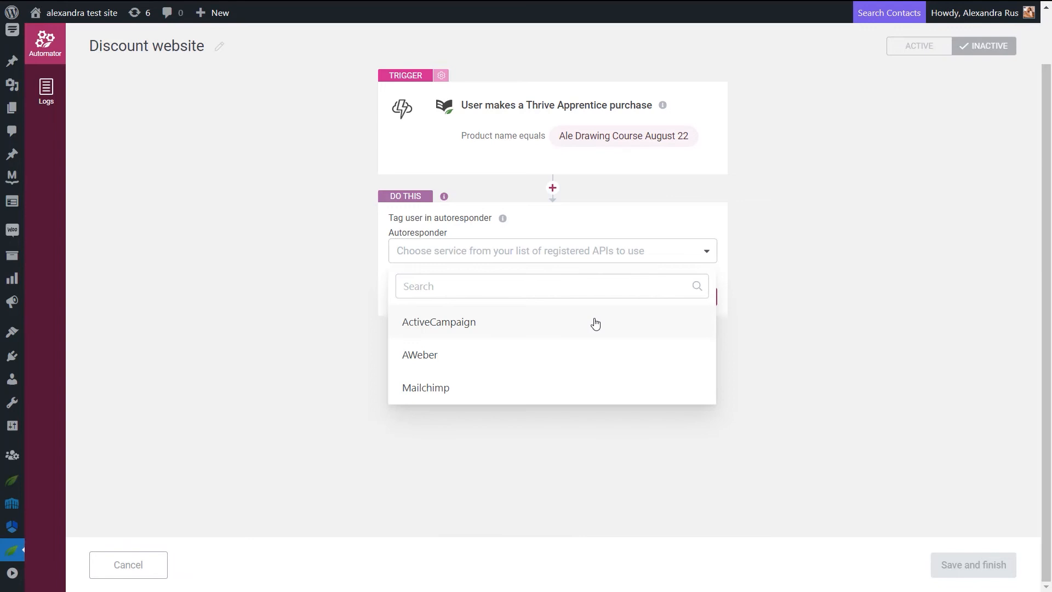
click(438, 322)
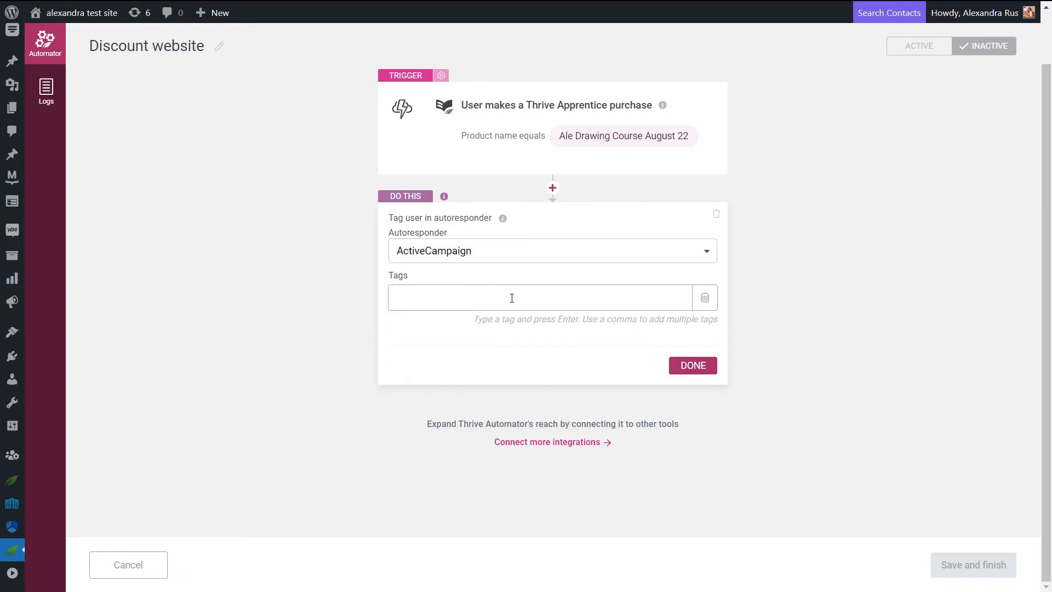
text(august)
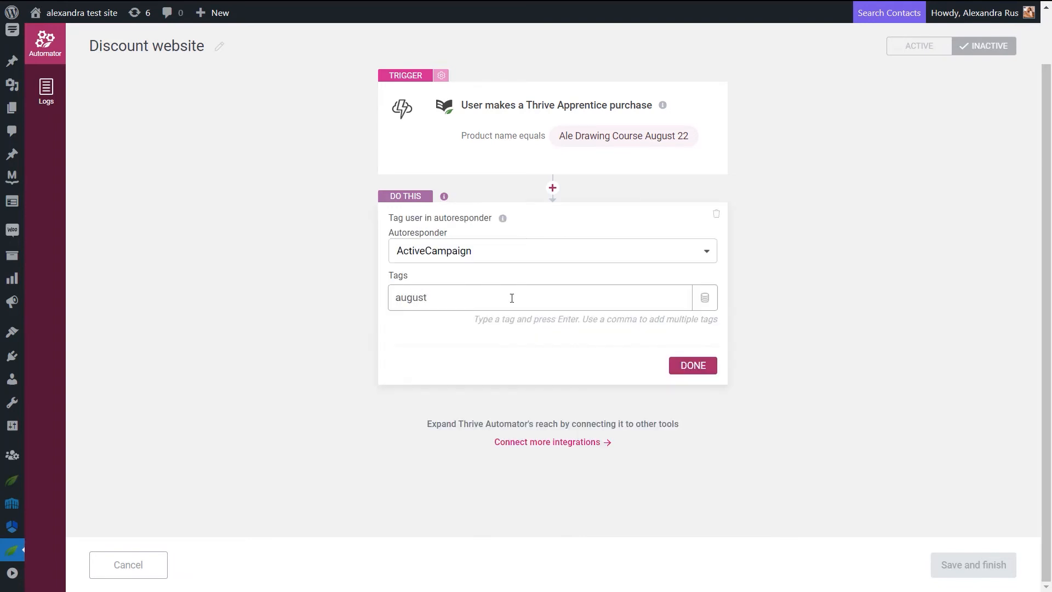
click(691, 365)
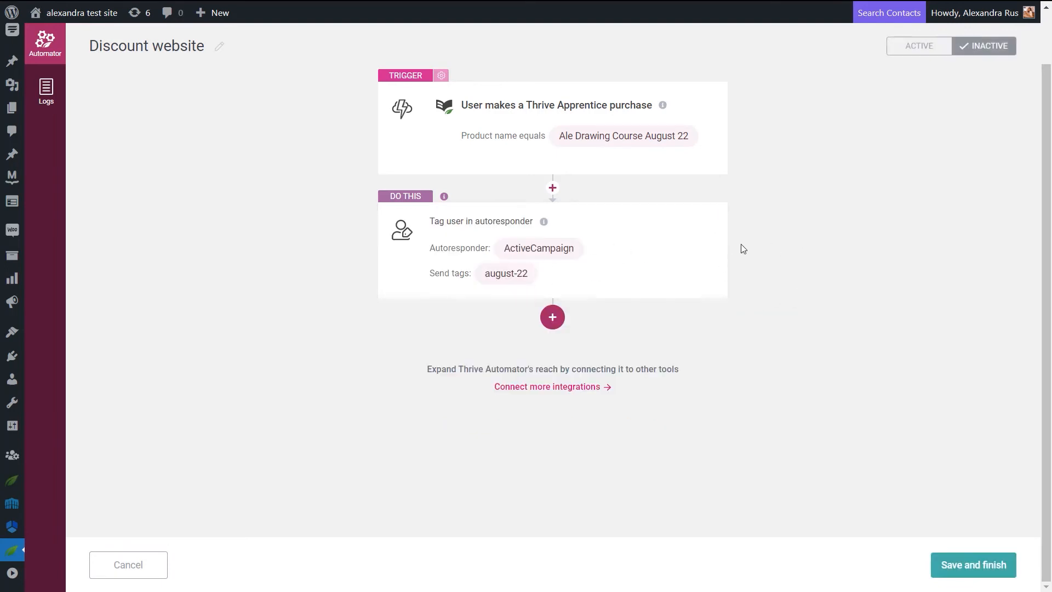
mouse_move(684, 275)
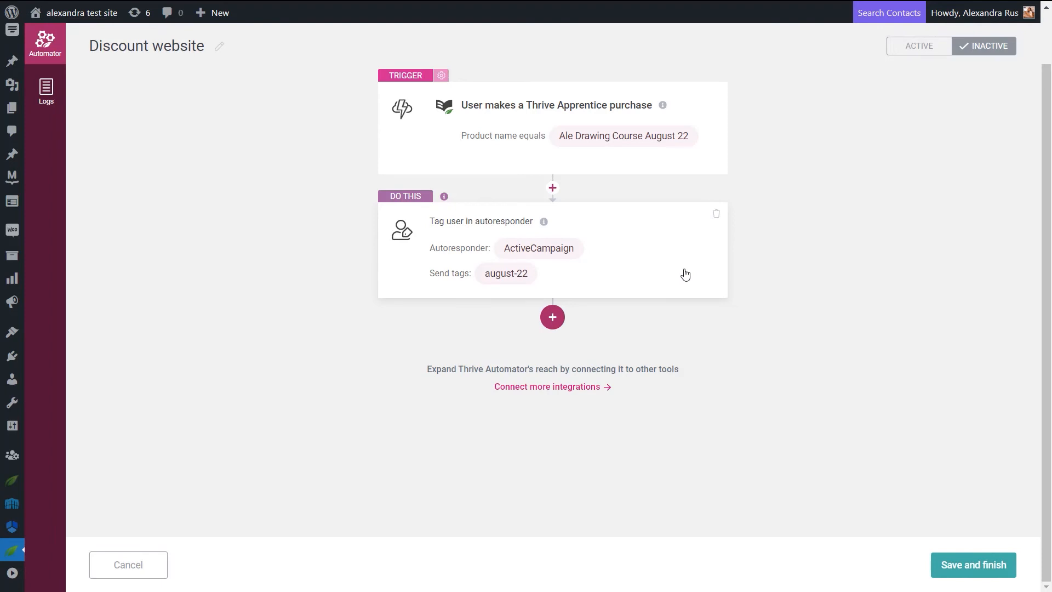
mouse_move(693, 287)
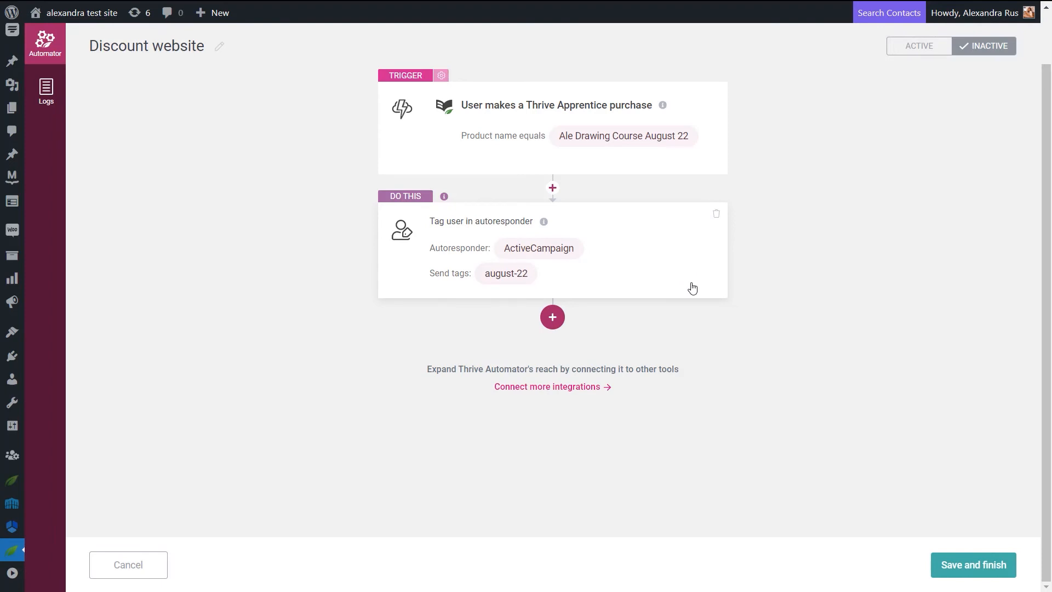
mouse_move(945, 112)
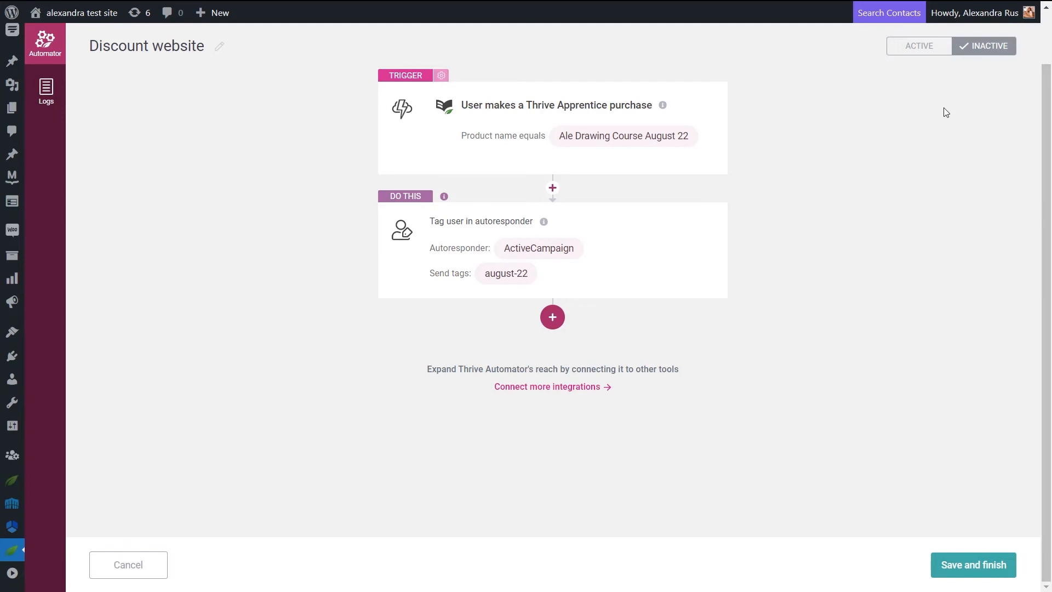
click(918, 46)
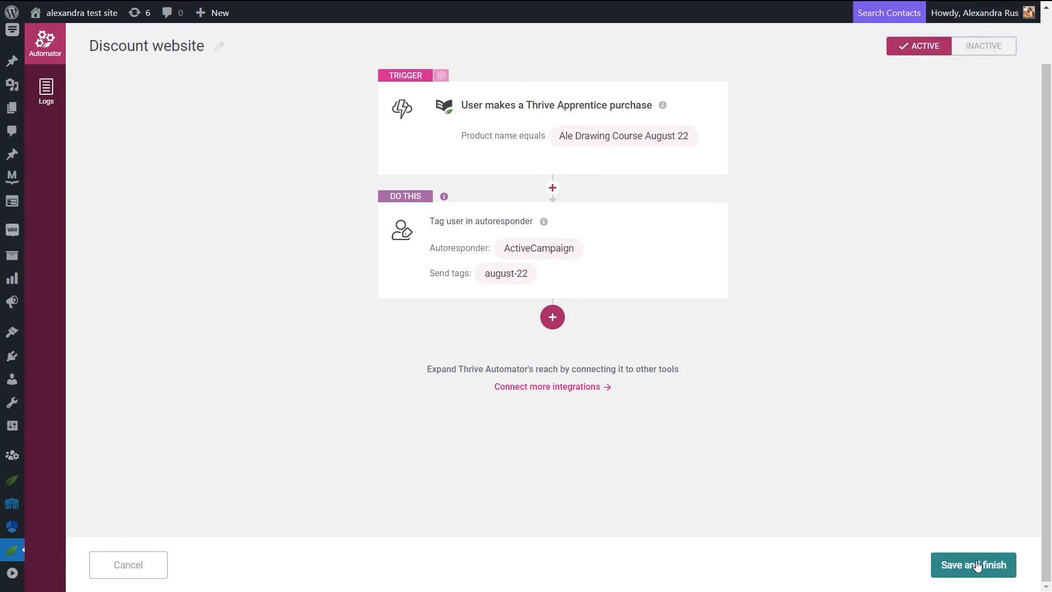
click(972, 564)
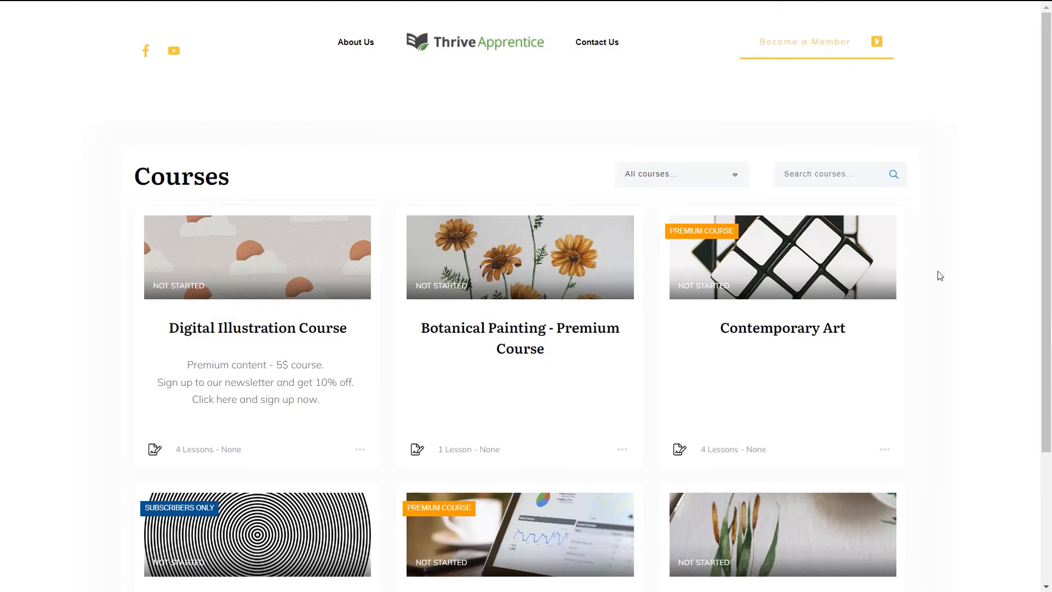
mouse_move(1002, 381)
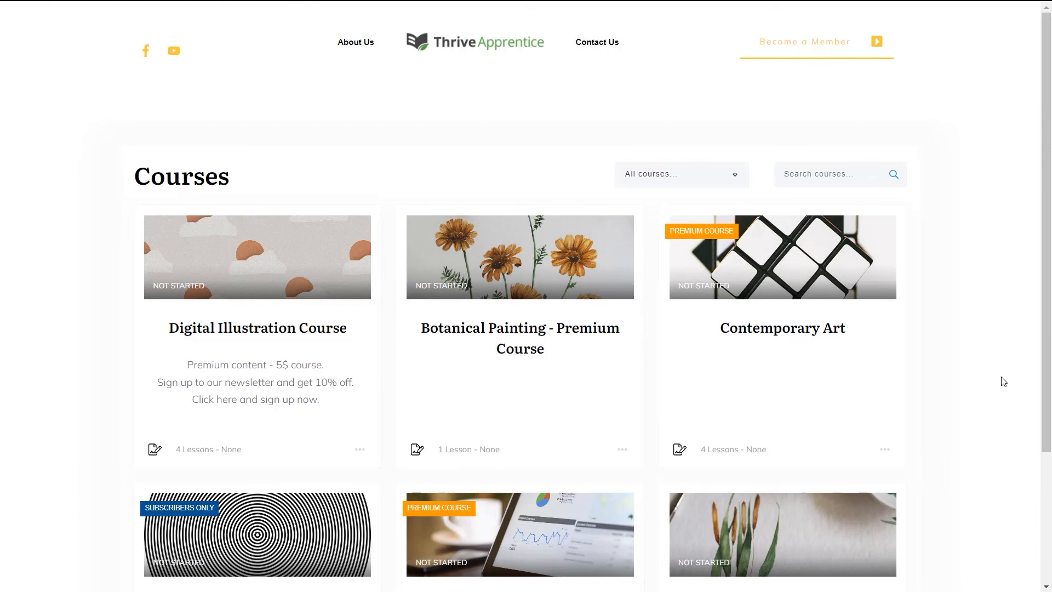
mouse_move(963, 407)
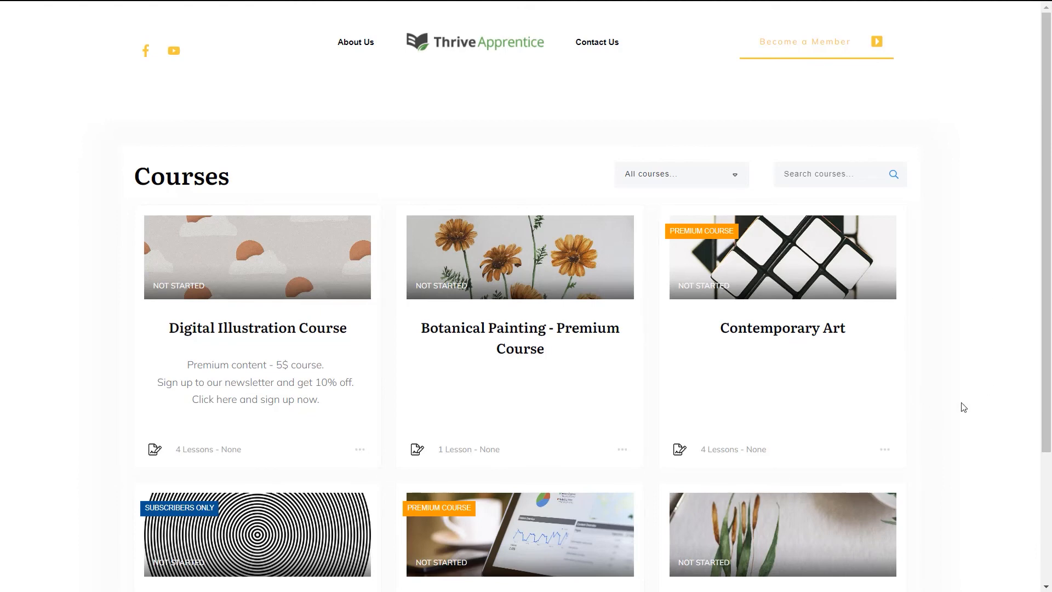
mouse_move(791, 362)
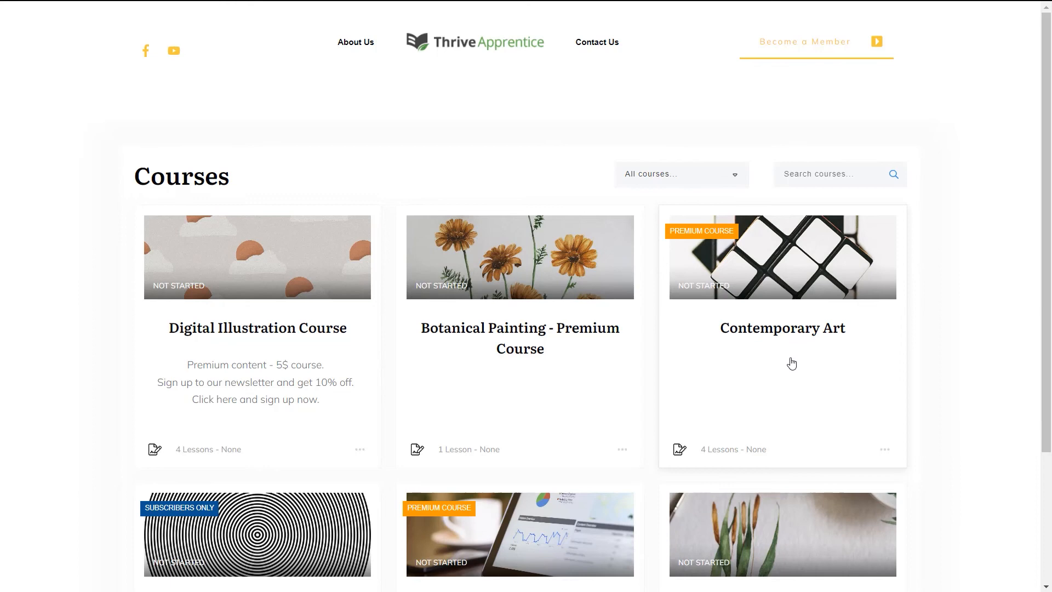
Open Contemporary Art and scroll the Introduction lesson down to its Buy the Course offer.
click(782, 328)
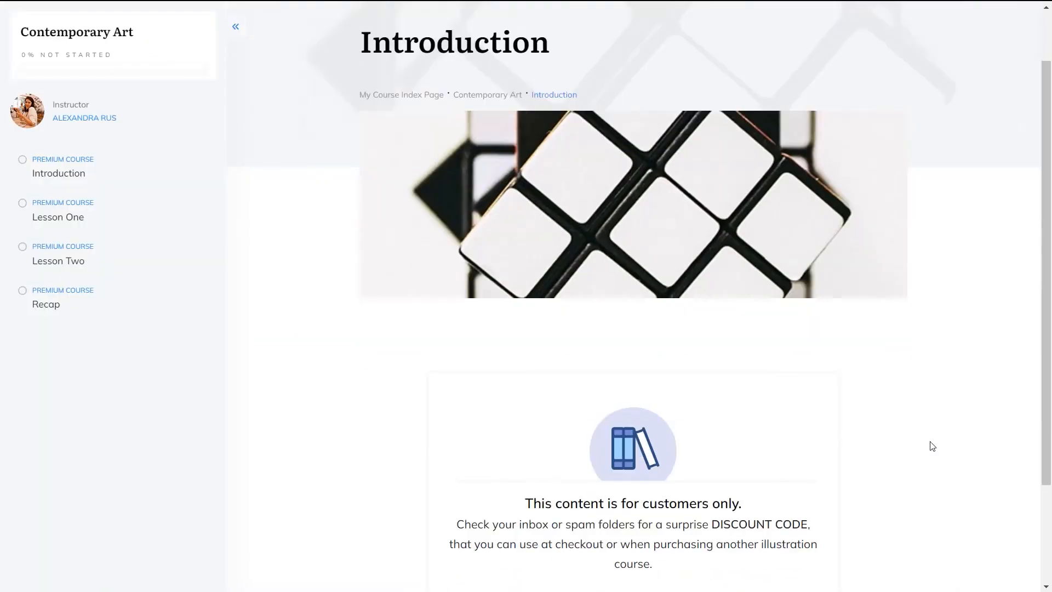
scroll(down, 3)
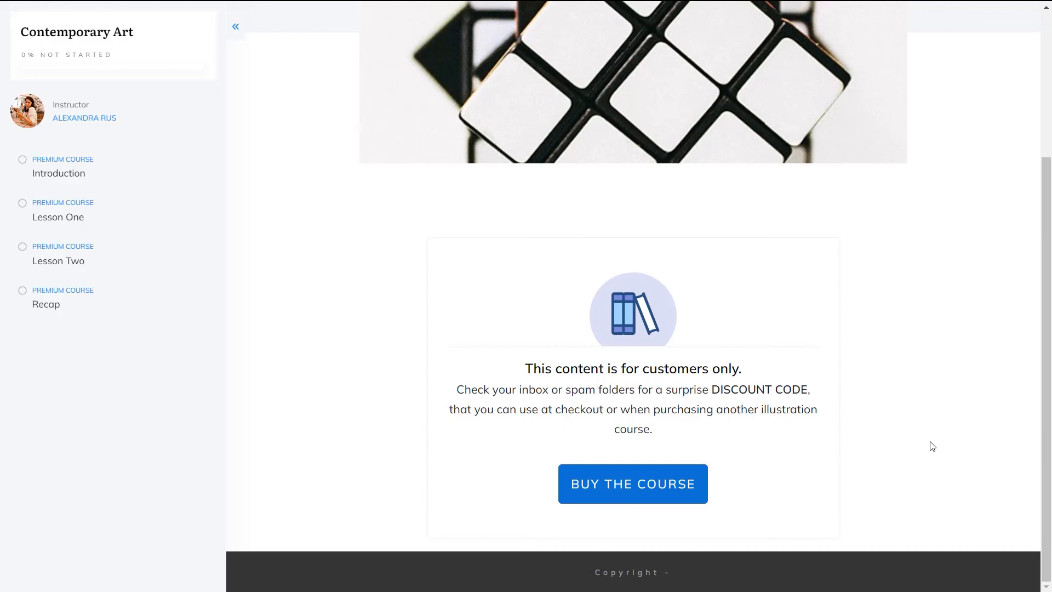
mouse_move(931, 447)
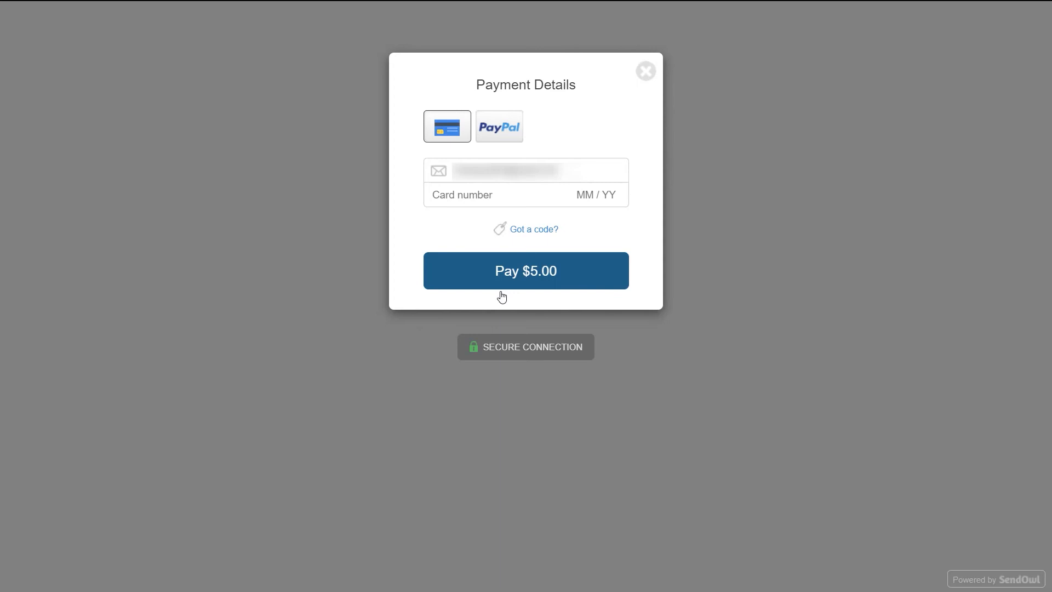
Enter the 4242 test card number in the SendOwl Payment Details form.
click(480, 194)
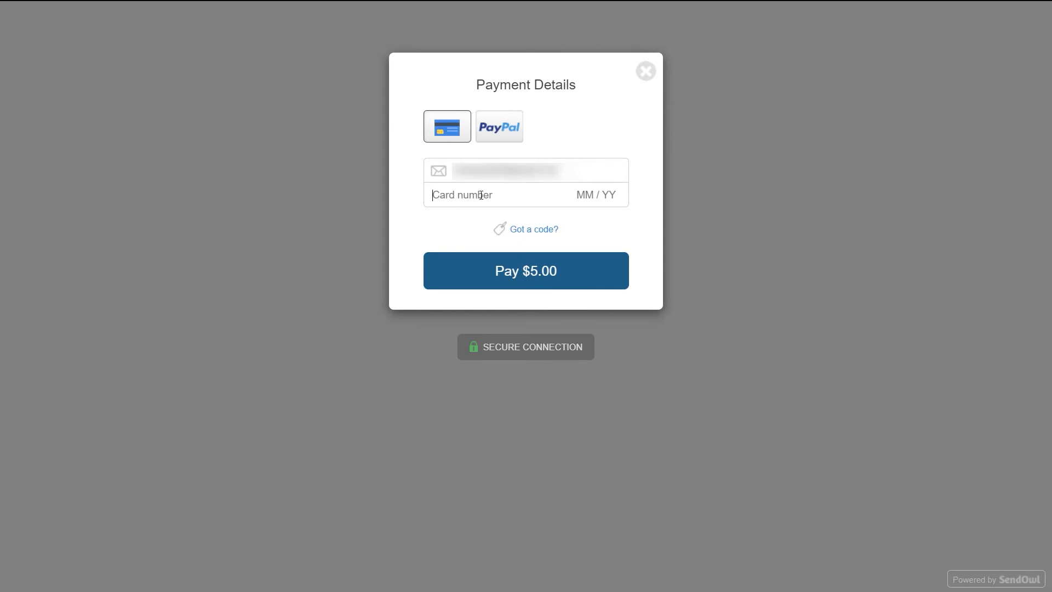
text(4242 424)
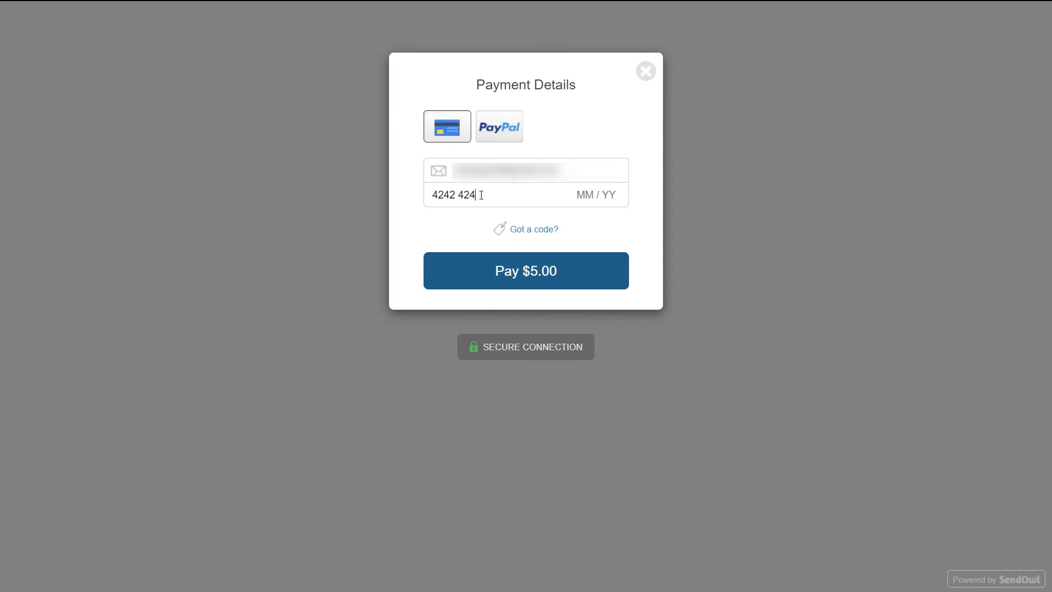
text(42242)
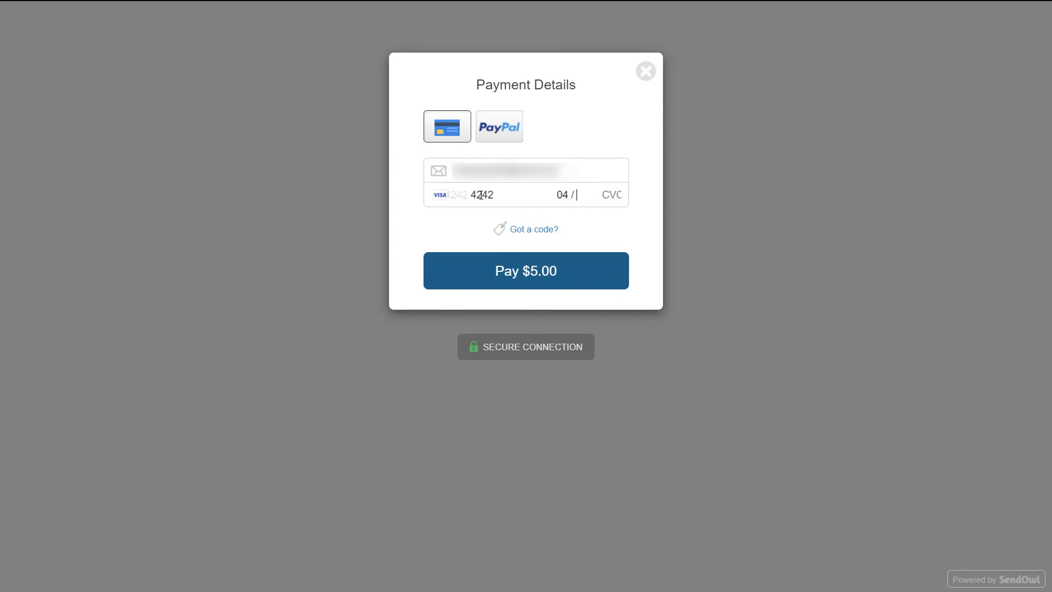
text(242)
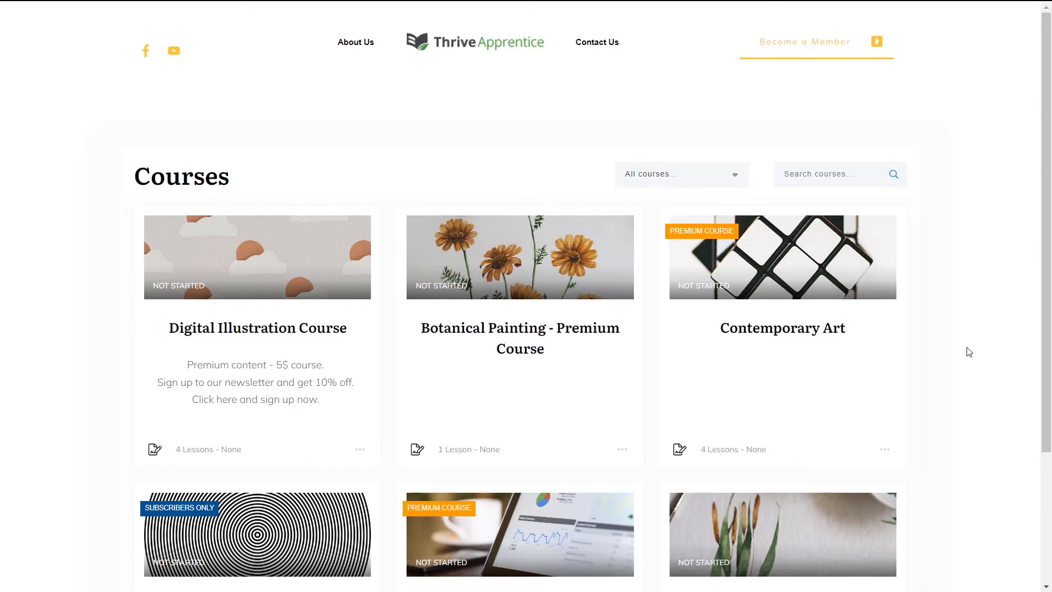
mouse_move(982, 305)
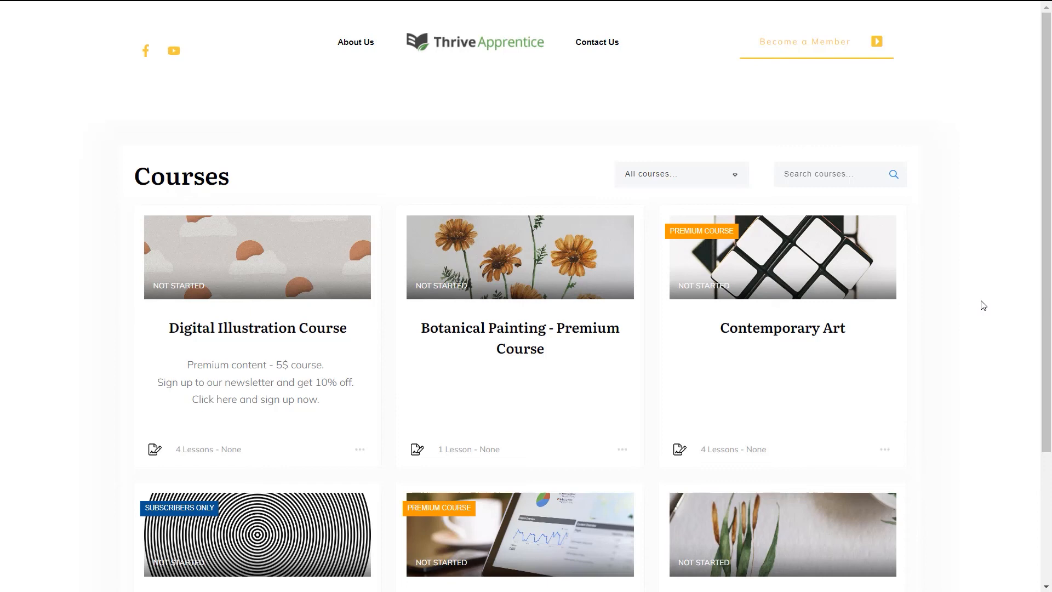
mouse_move(965, 436)
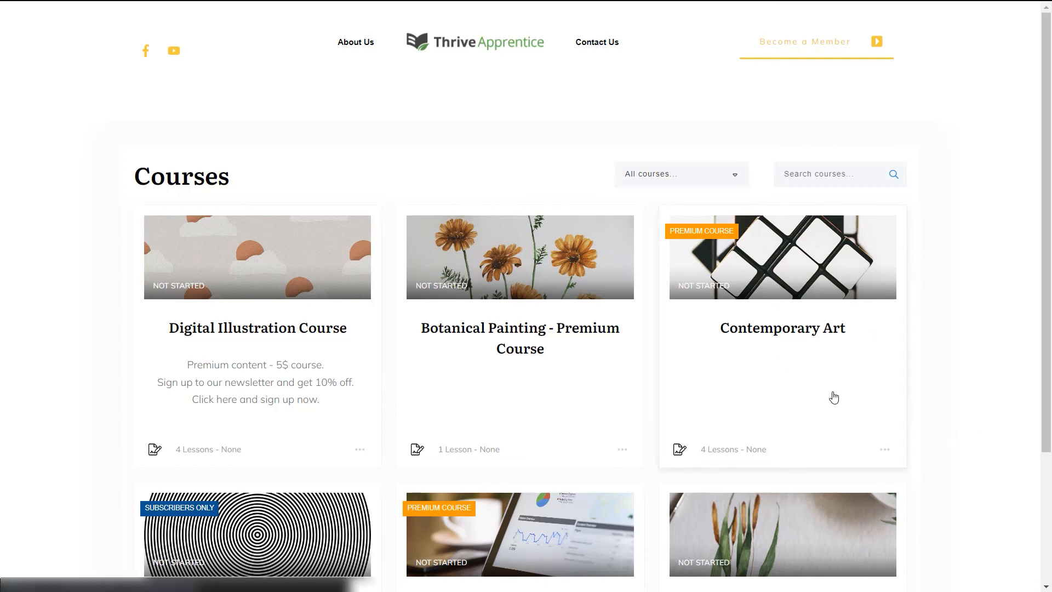
Open Contemporary Art and start the course to confirm the Introduction lesson is unlocked.
click(782, 328)
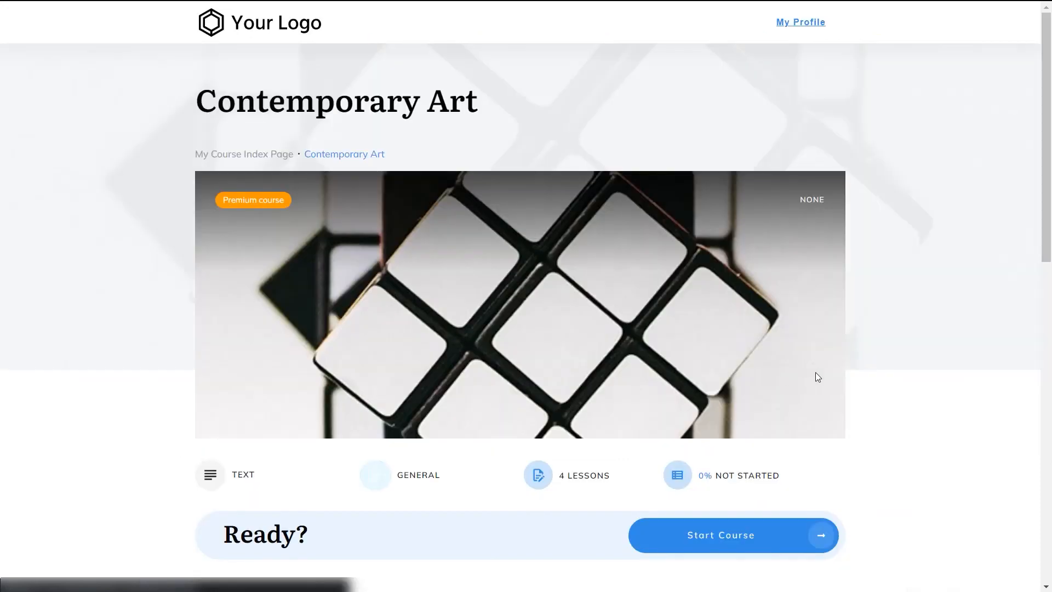
mouse_move(965, 375)
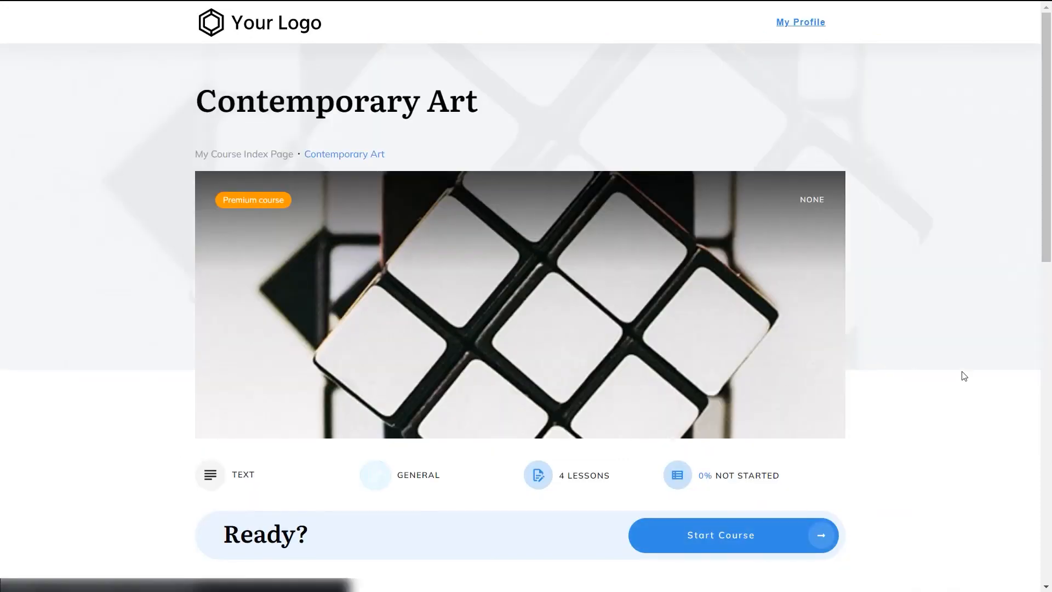
click(721, 534)
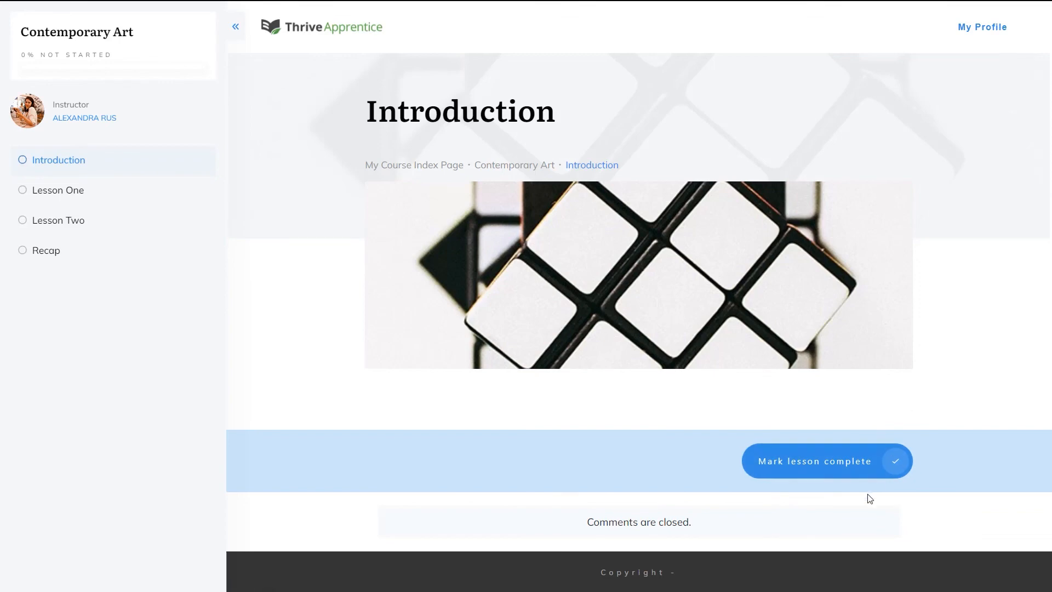
click(813, 461)
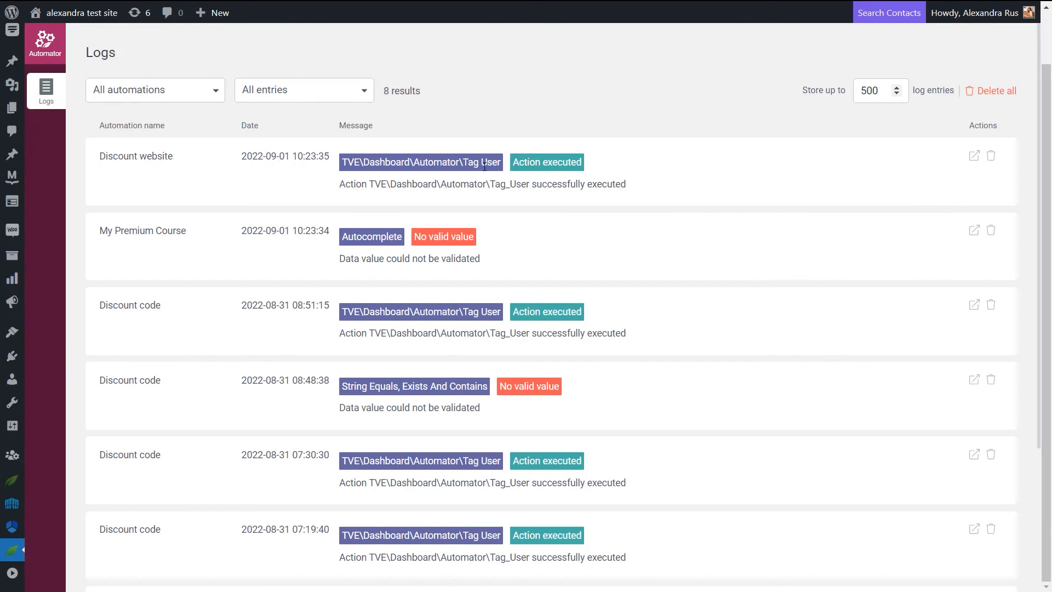
mouse_move(549, 176)
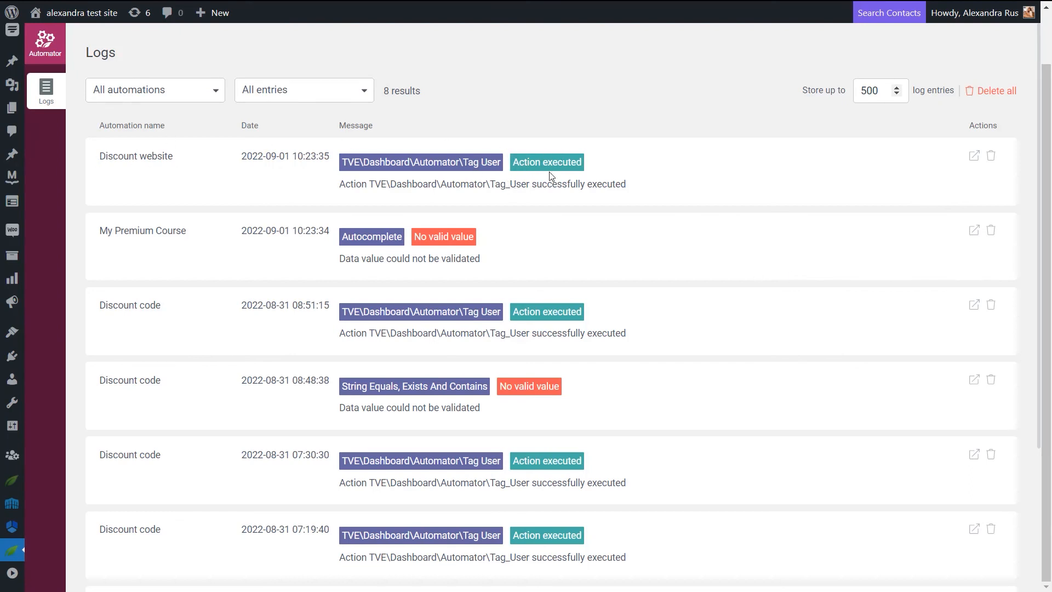